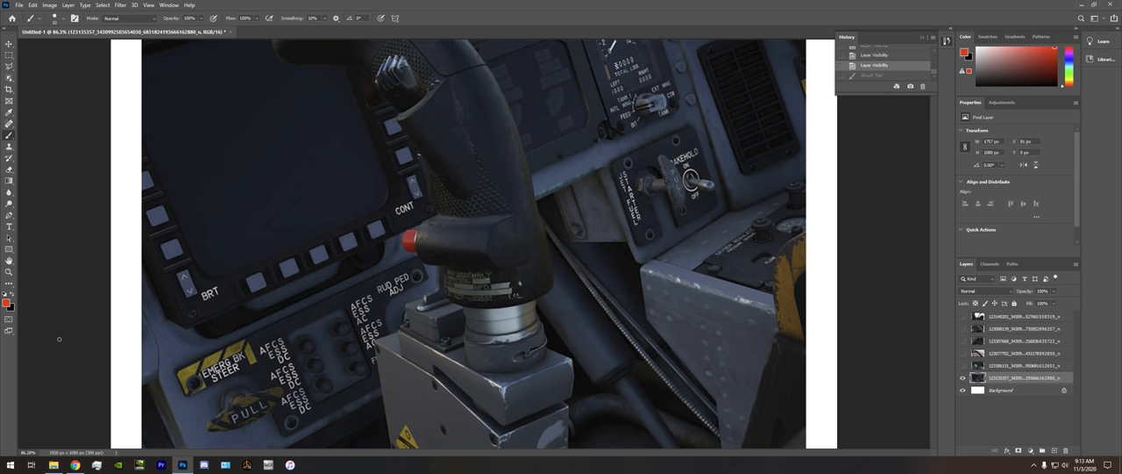
mouse_move(235, 232)
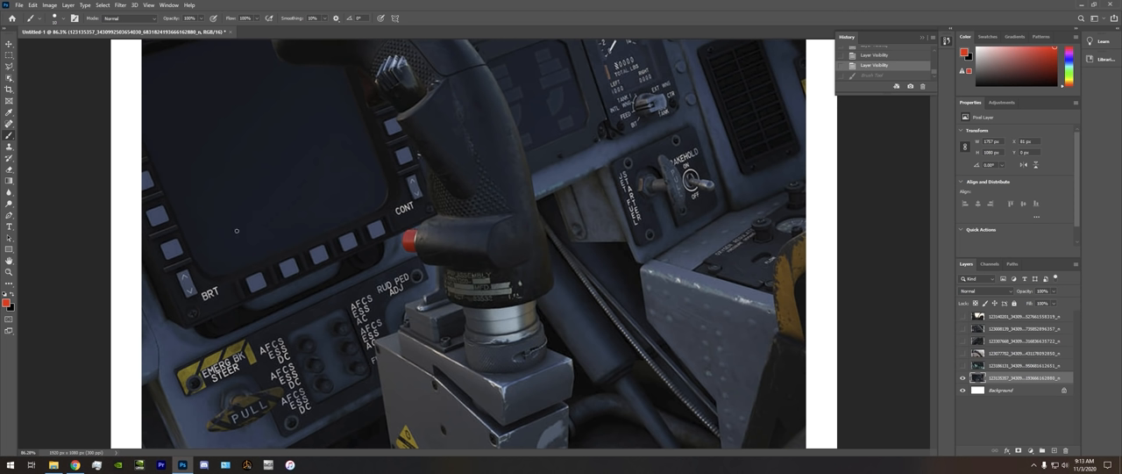
Draw red brush loops around the left display and the small upper display
left_click_drag(347, 139, 329, 175)
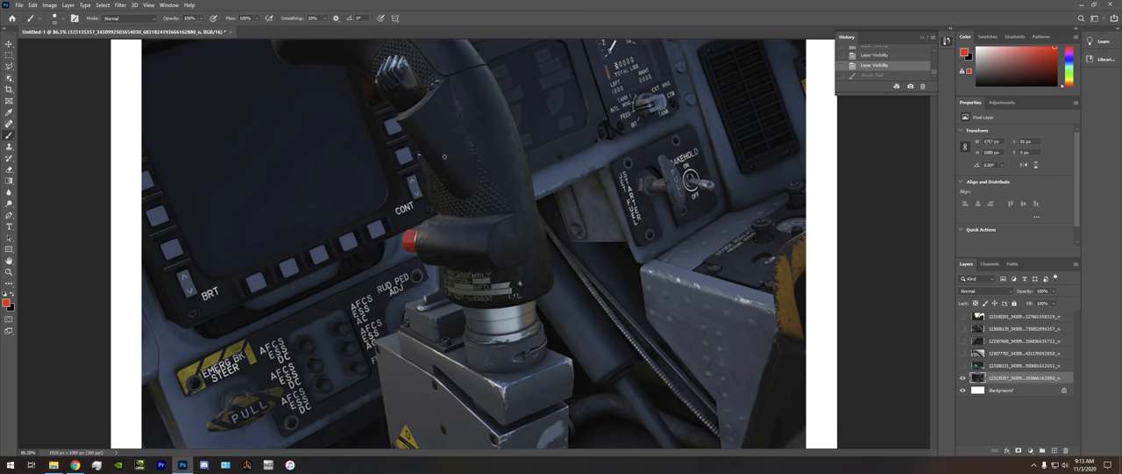
mouse_move(307, 213)
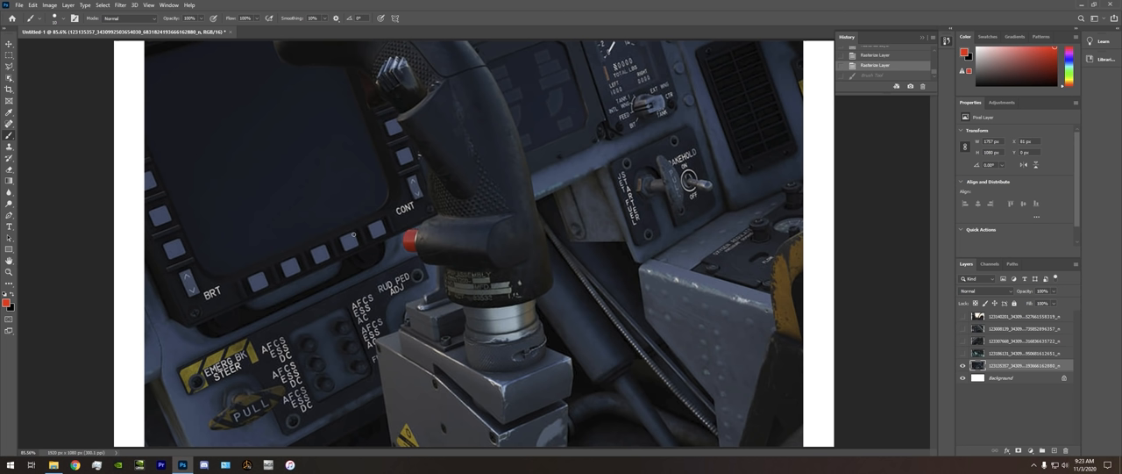
mouse_move(340, 166)
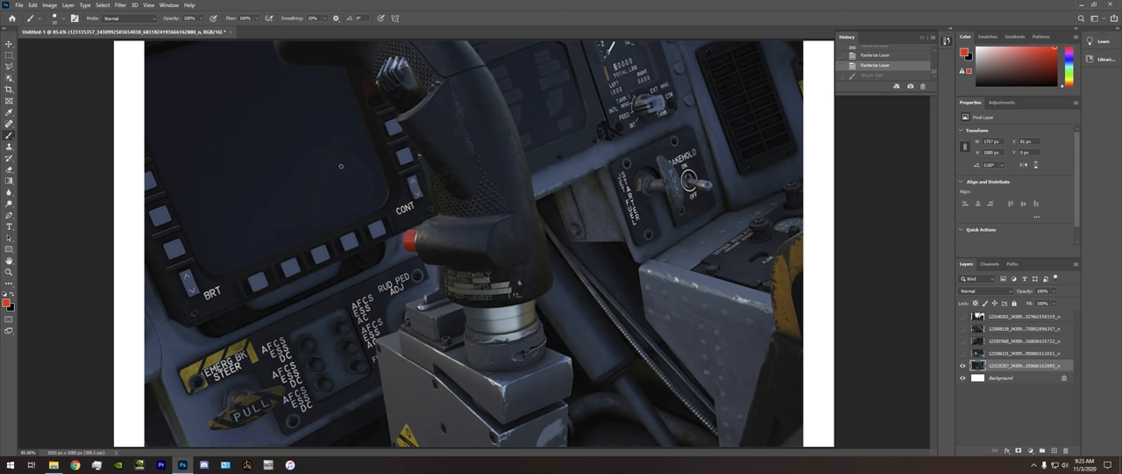
mouse_move(133, 182)
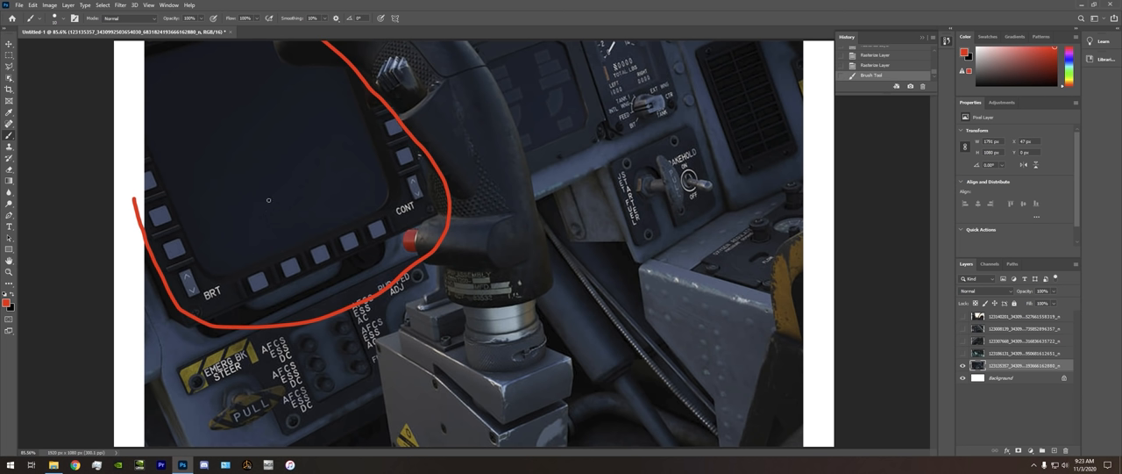
left_click_drag(200, 254, 197, 312)
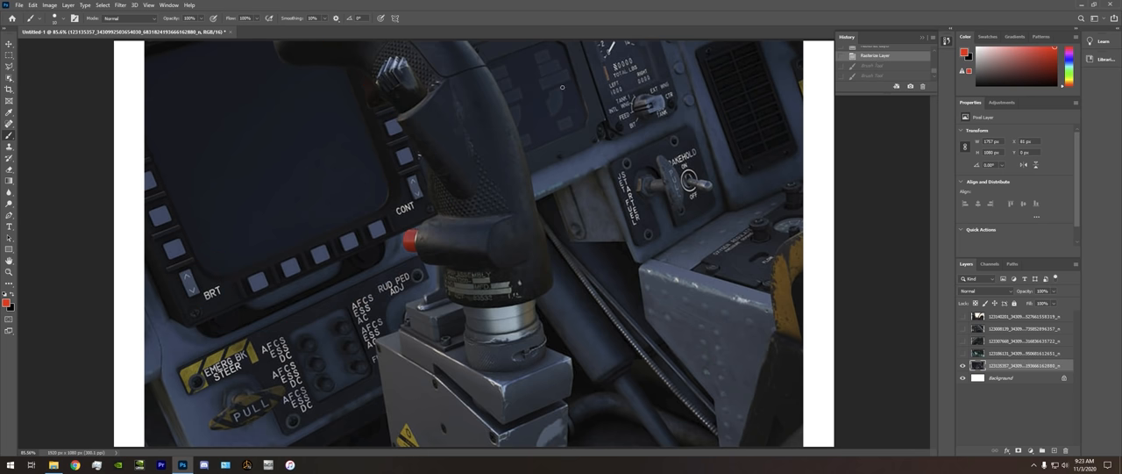
left_click_drag(481, 63, 523, 47)
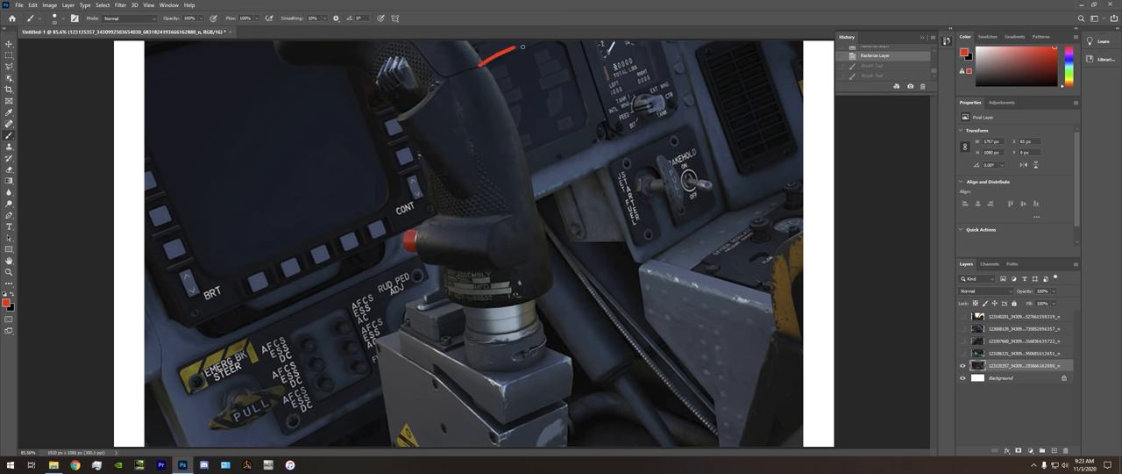
left_click_drag(522, 47, 495, 86)
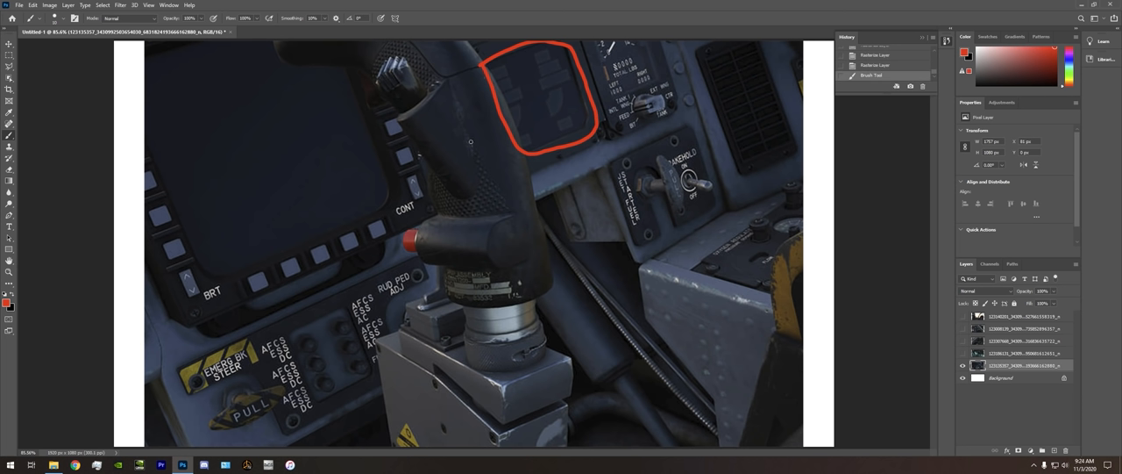
mouse_move(470, 105)
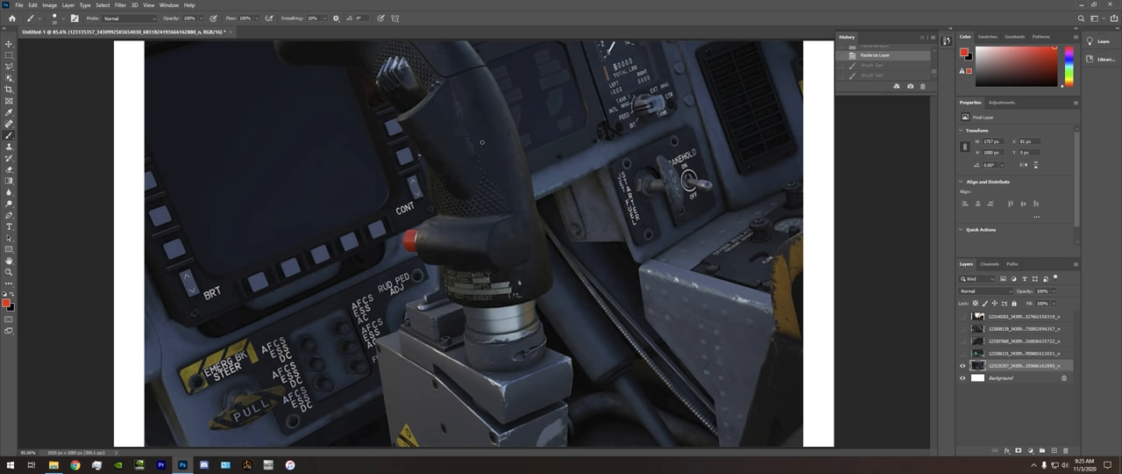
mouse_move(354, 281)
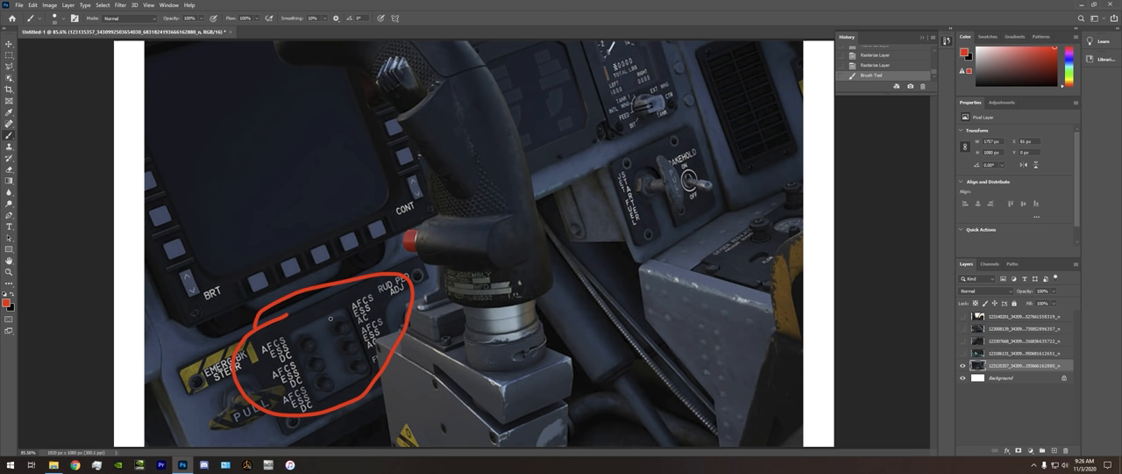
mouse_move(357, 200)
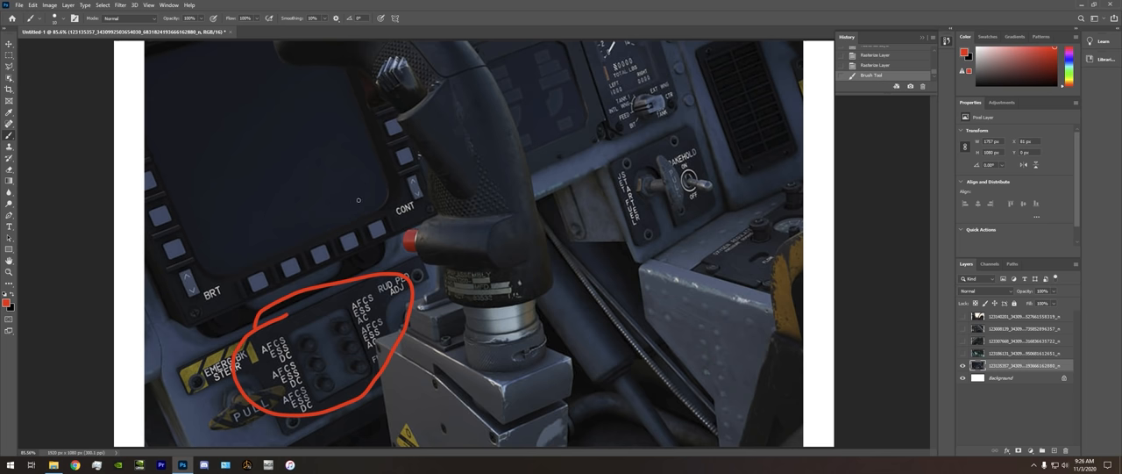
Undo the red strokes around the switch panel, toggle switch and throttle grip
key("ctrl+z")
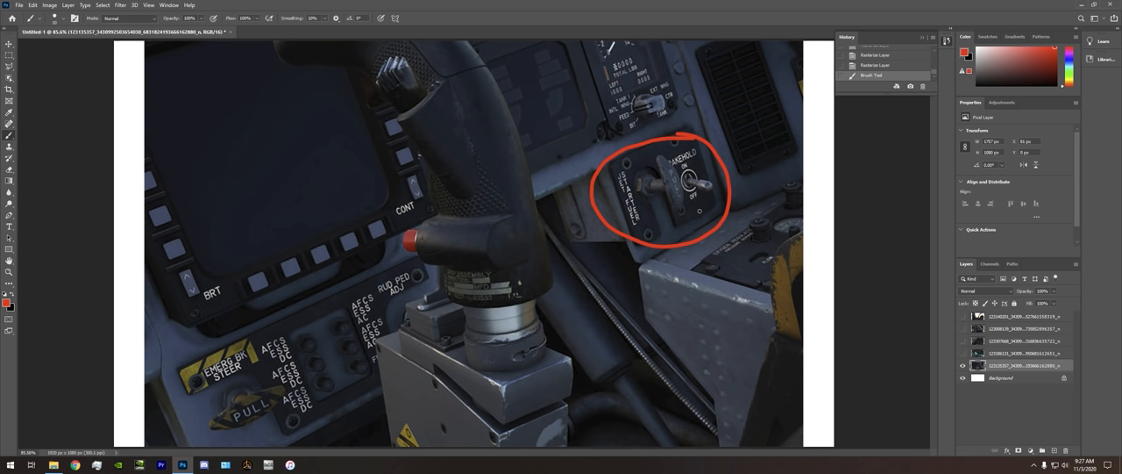
mouse_move(723, 159)
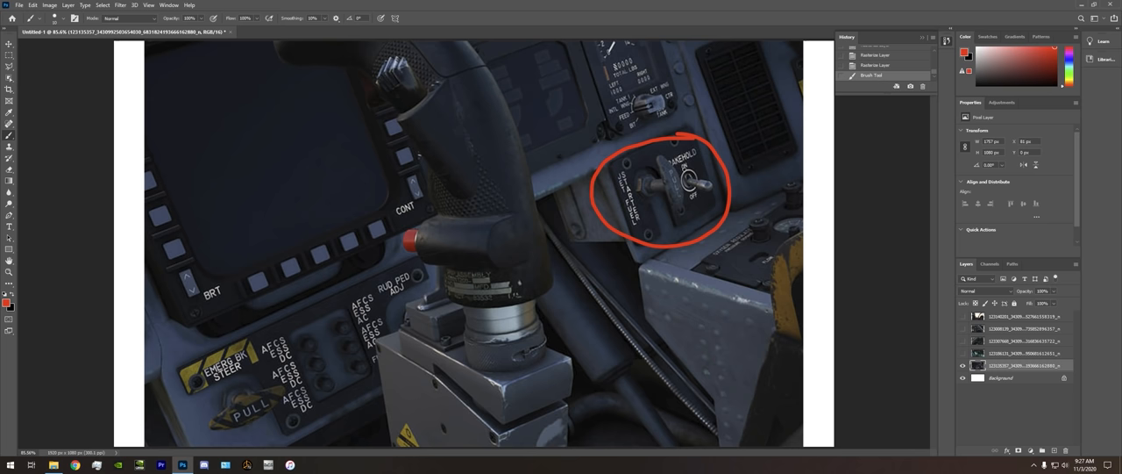
key("ctrl+z")
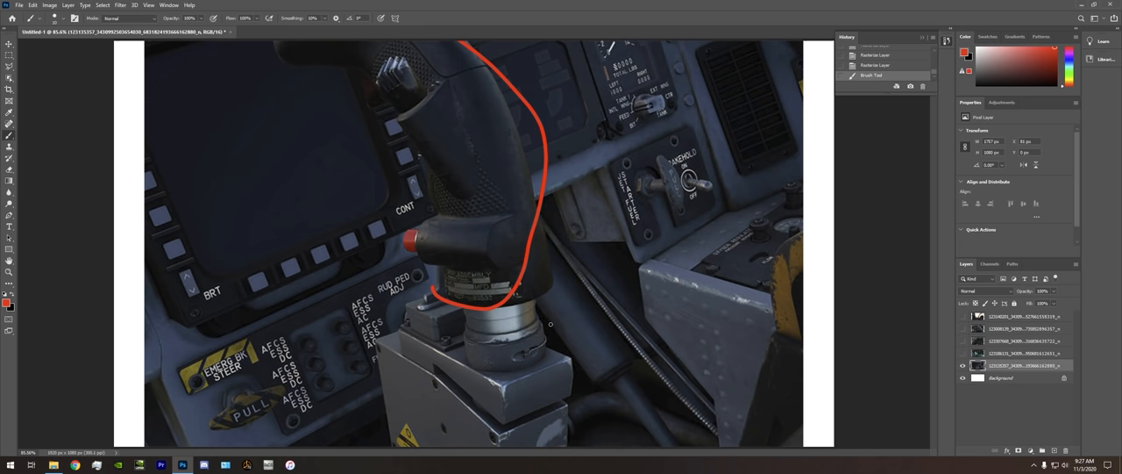
key("ctrl+z")
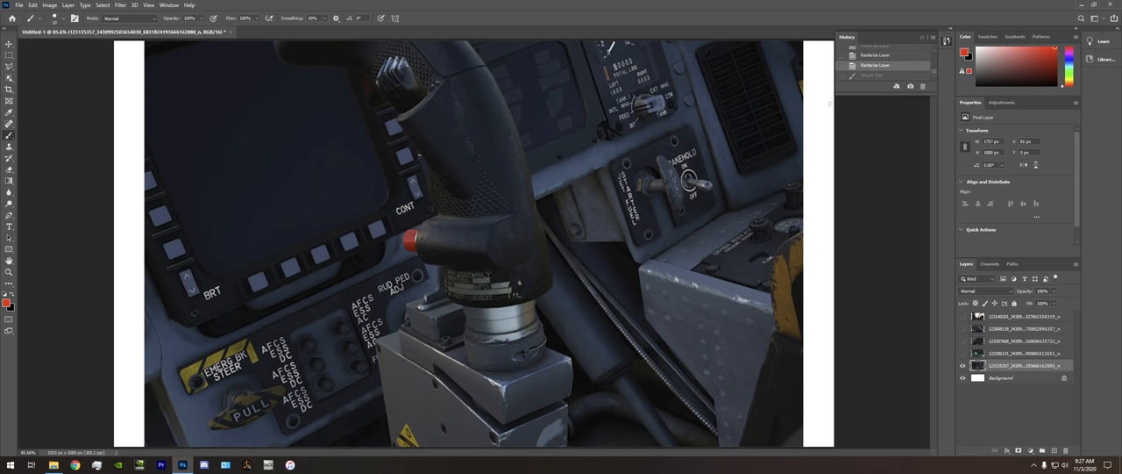
mouse_move(670, 261)
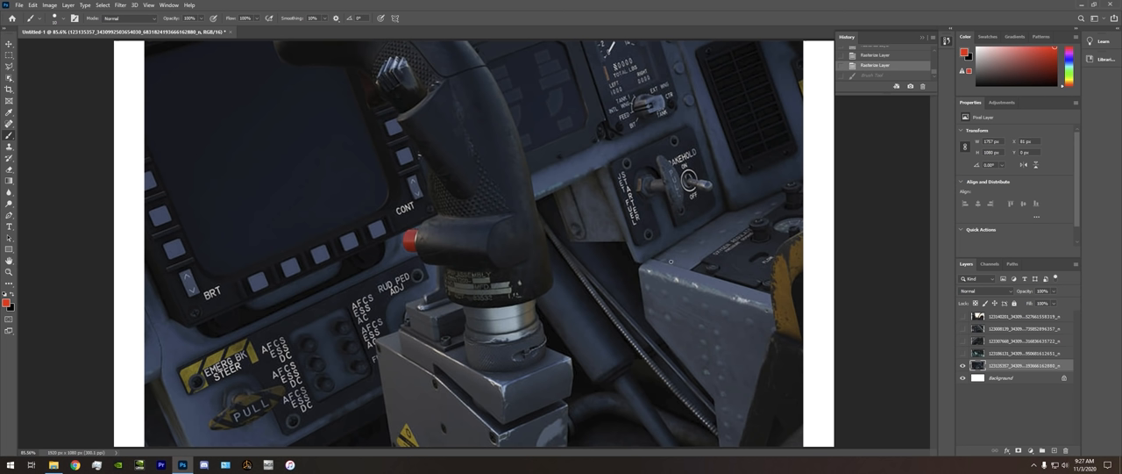
mouse_move(650, 258)
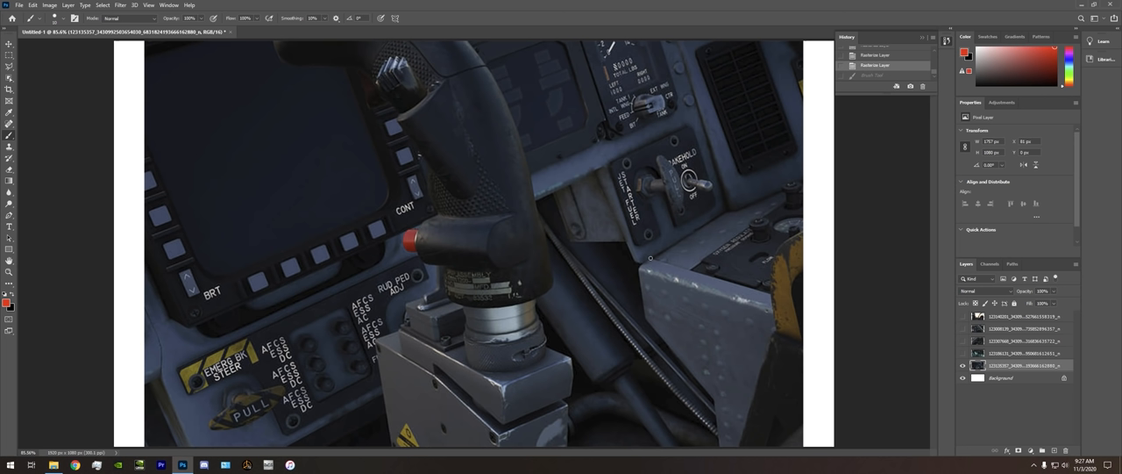
mouse_move(540, 144)
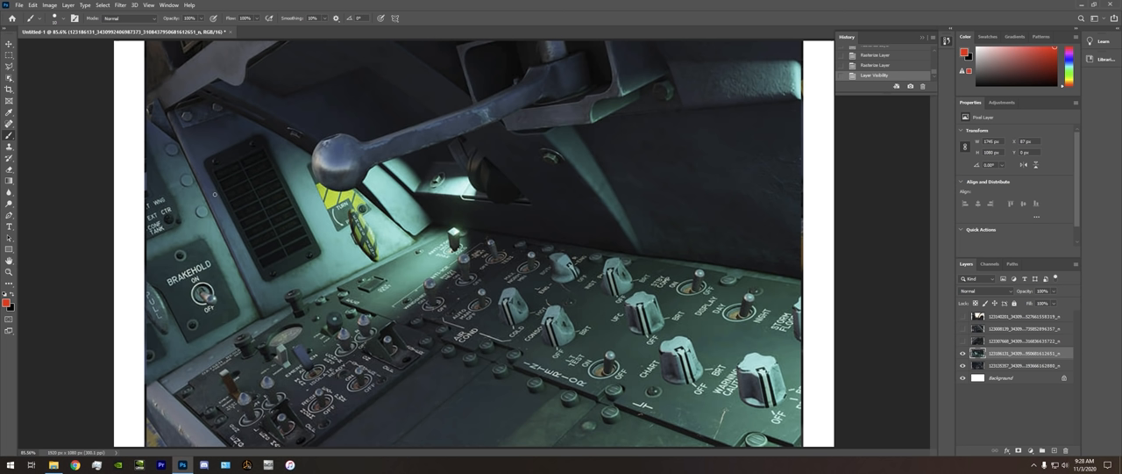
mouse_move(305, 260)
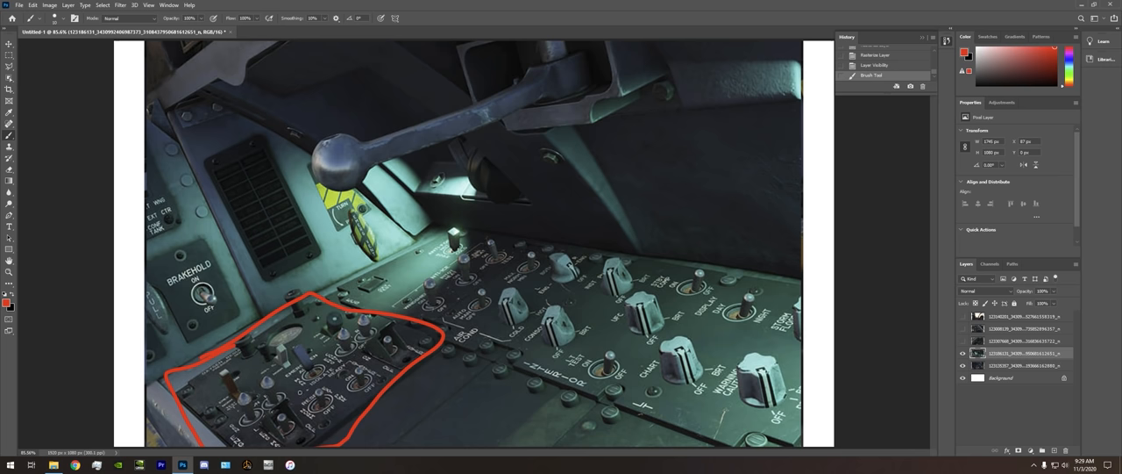
mouse_move(887, 118)
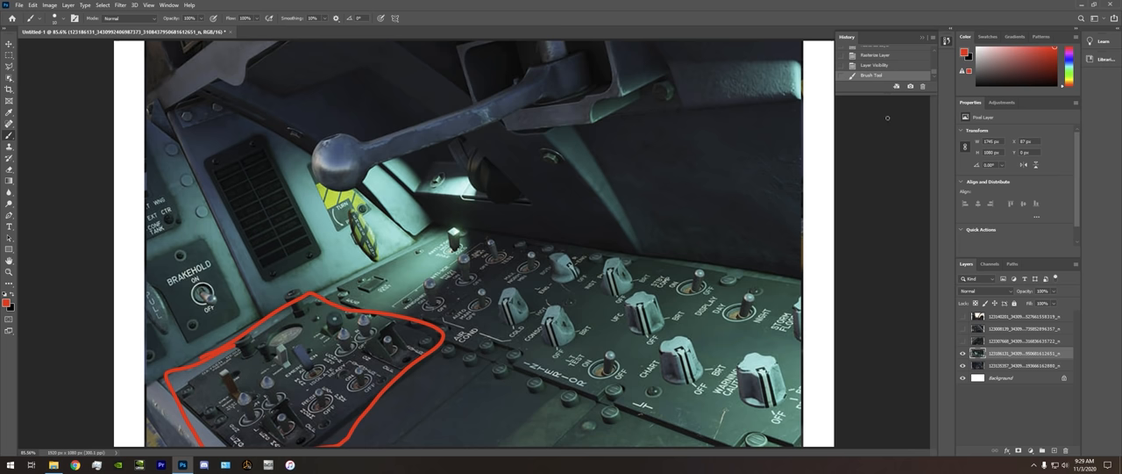
Revert the red loop around the lower-left control panel via the History panel
left_click(874, 65)
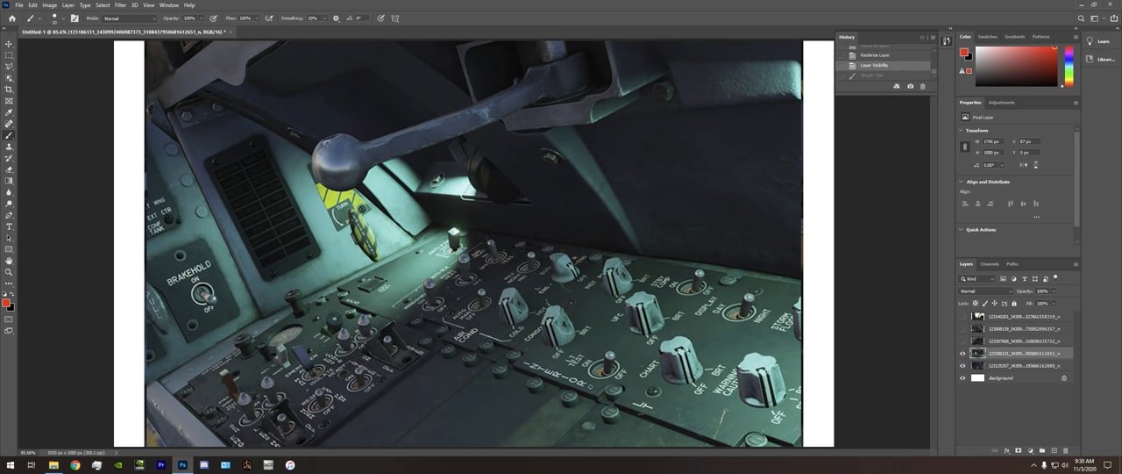
Draw a red freehand circle around the canopy lever arm and its round handle
left_click_drag(500, 373, 716, 435)
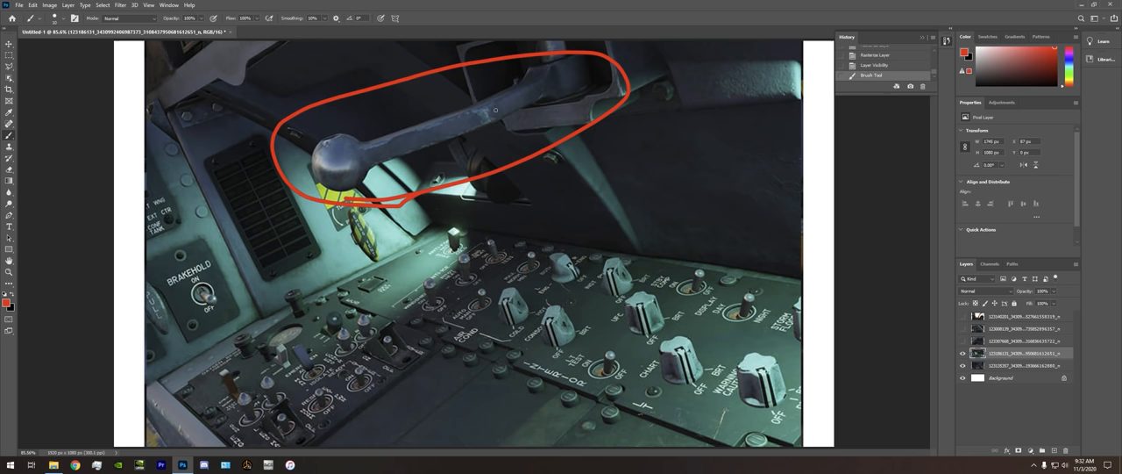
mouse_move(431, 204)
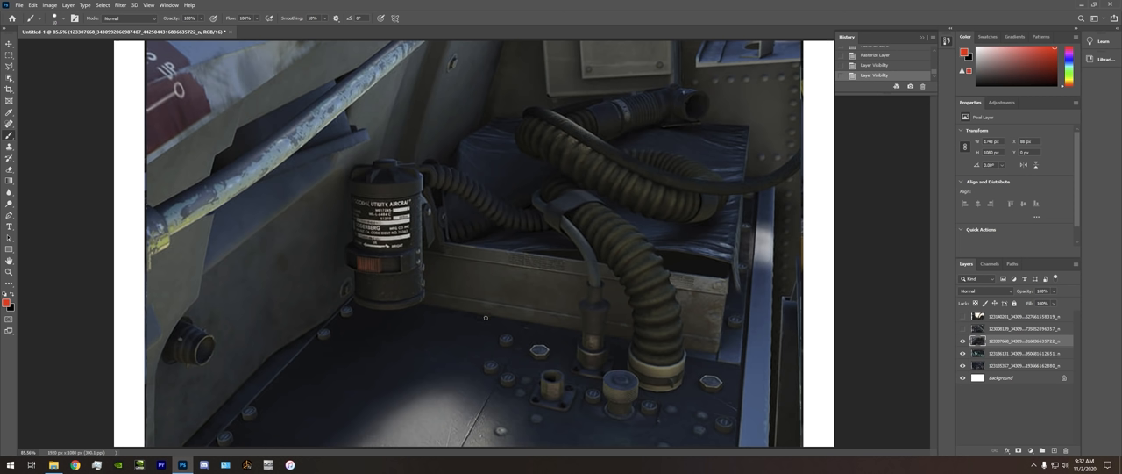
mouse_move(437, 352)
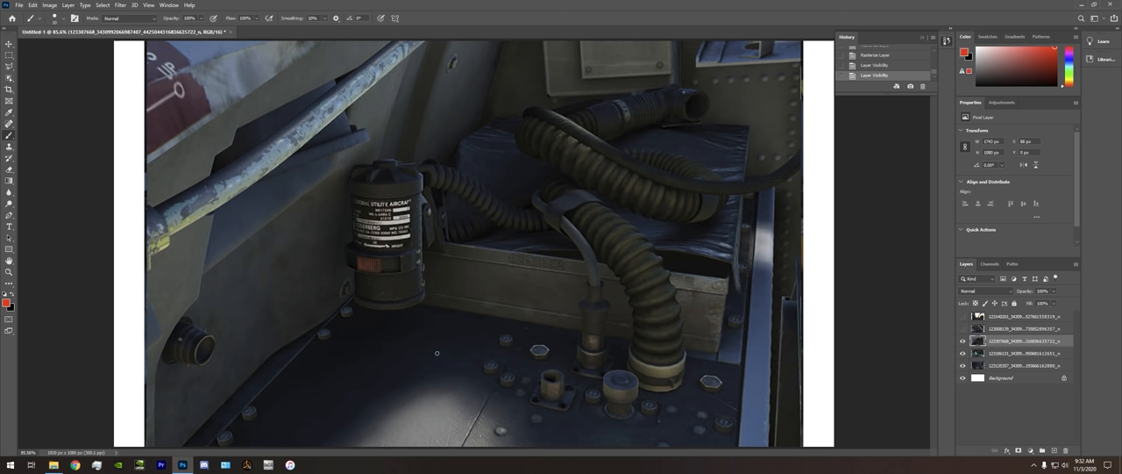
mouse_move(445, 351)
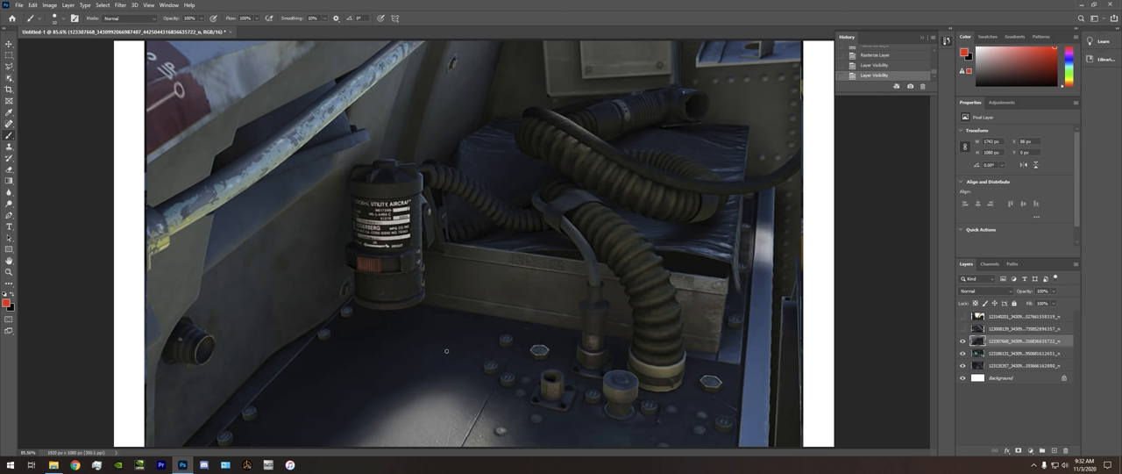
mouse_move(449, 333)
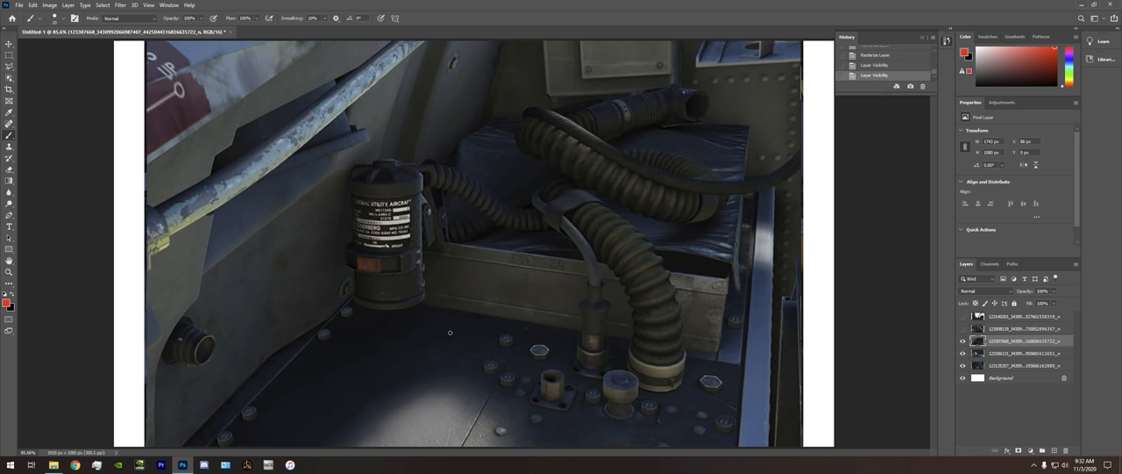
mouse_move(556, 112)
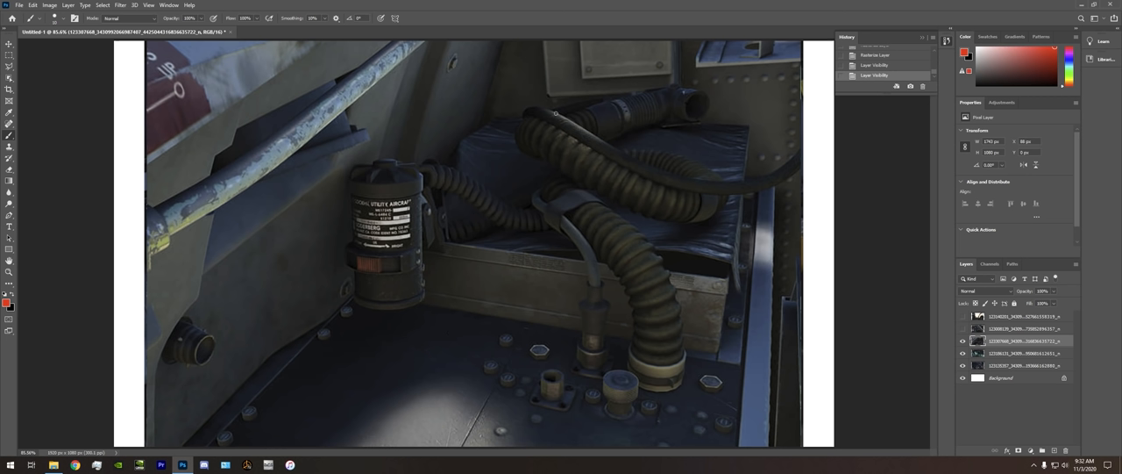
mouse_move(751, 112)
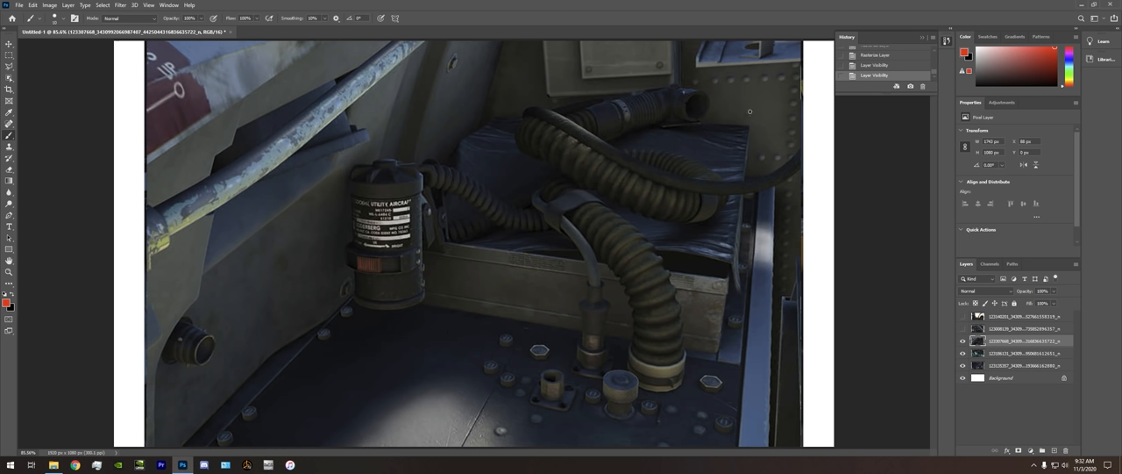
mouse_move(772, 97)
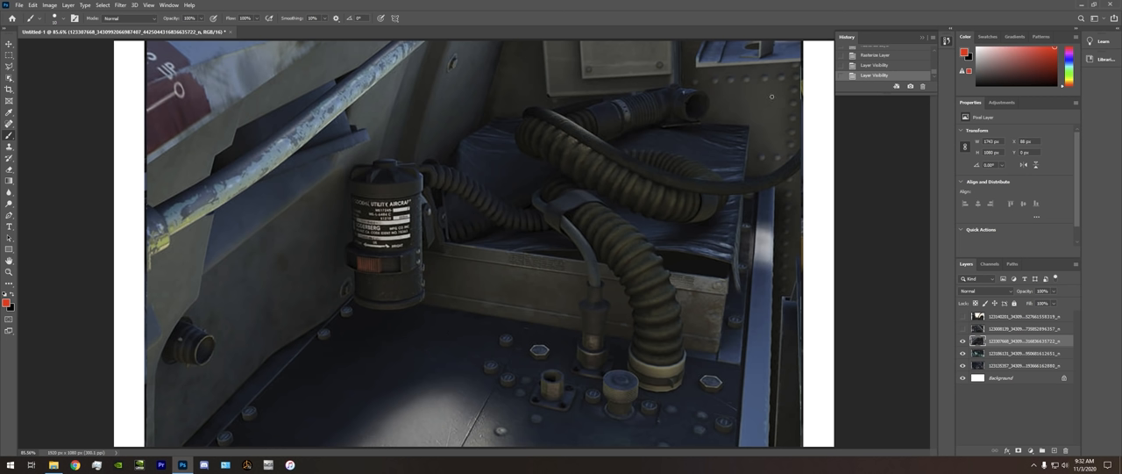
left_click_drag(500, 84, 807, 128)
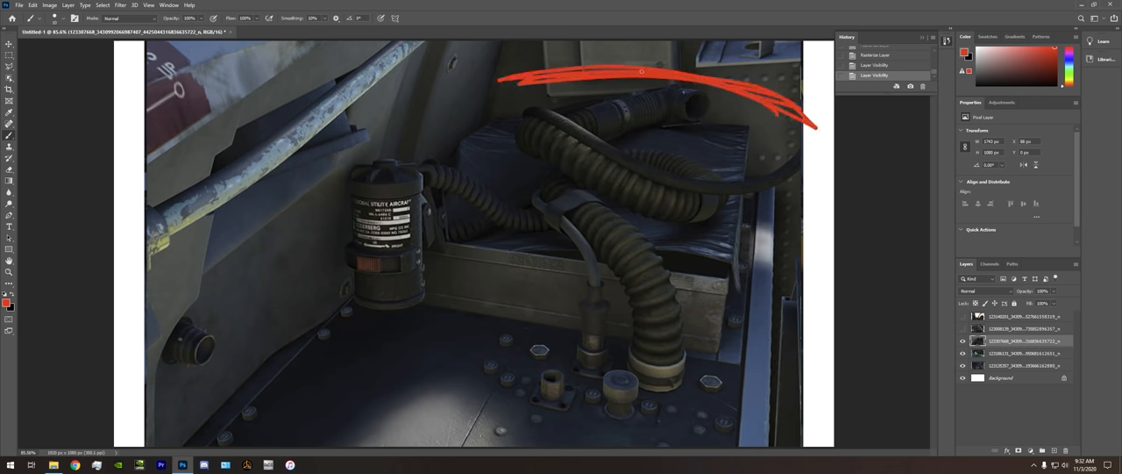
key("ctrl+z")
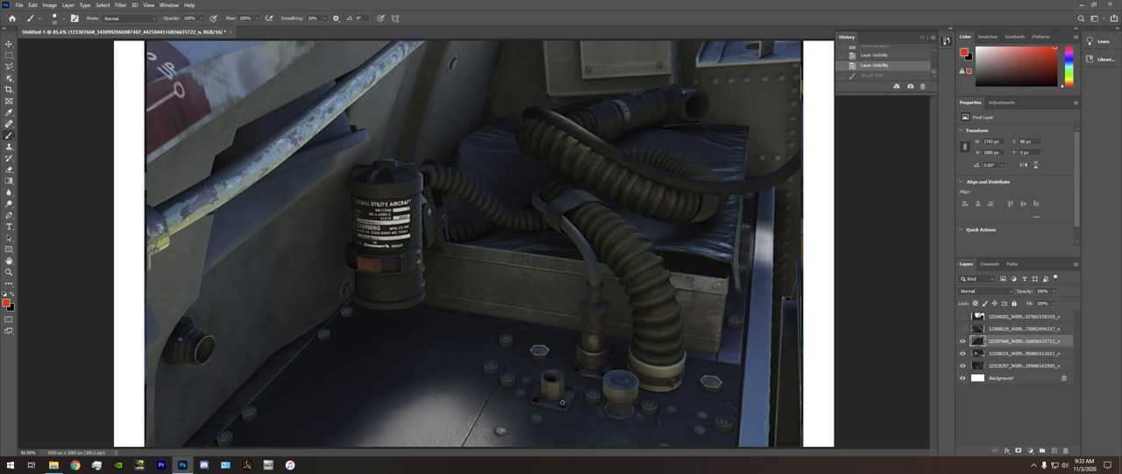
mouse_move(660, 391)
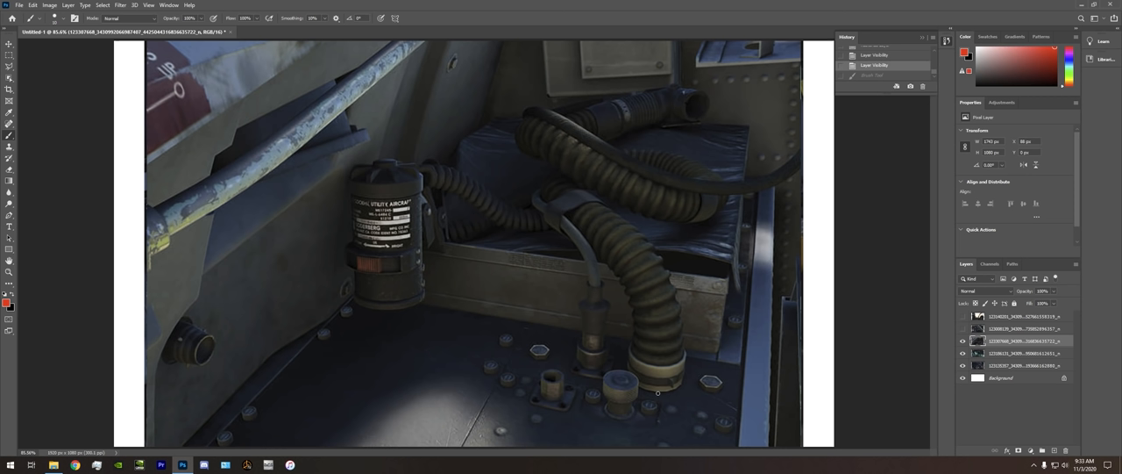
mouse_move(484, 323)
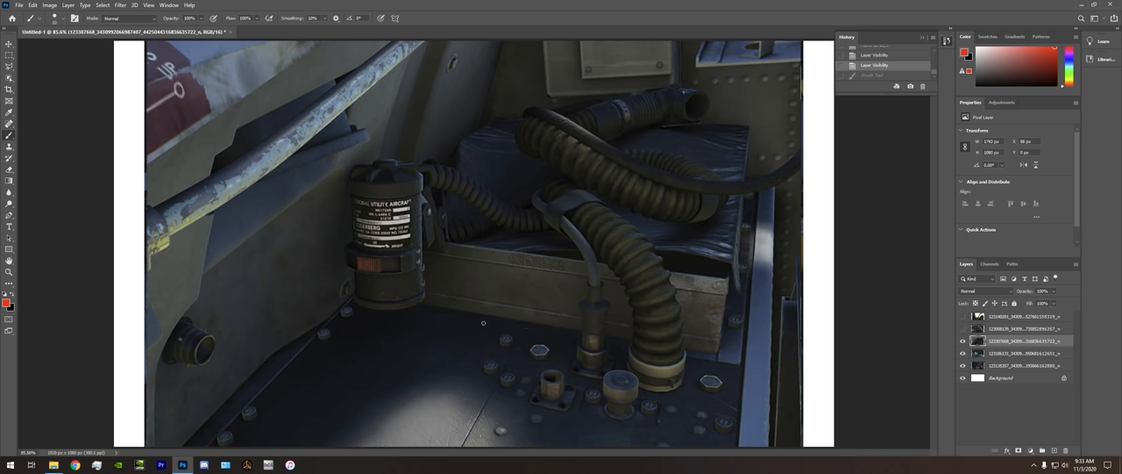
mouse_move(414, 304)
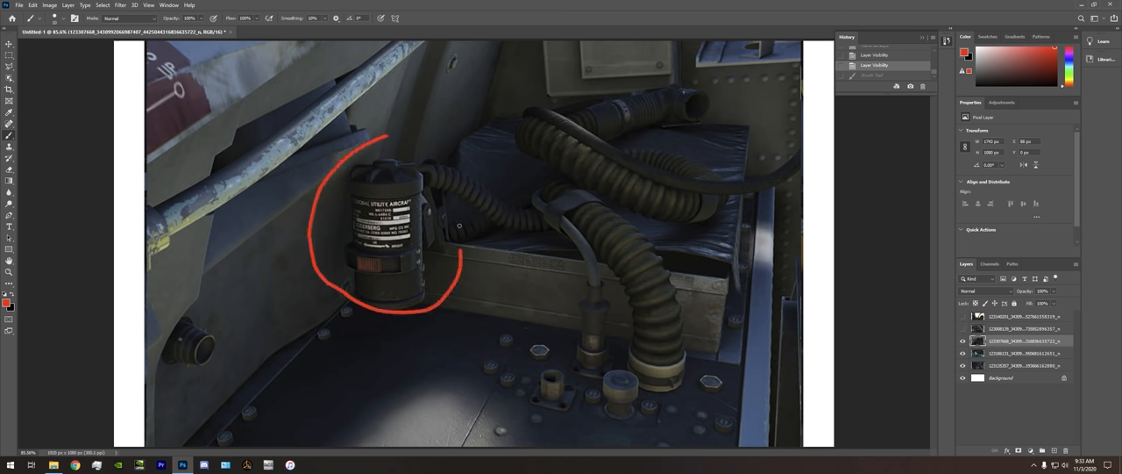
left_click_drag(382, 144, 377, 307)
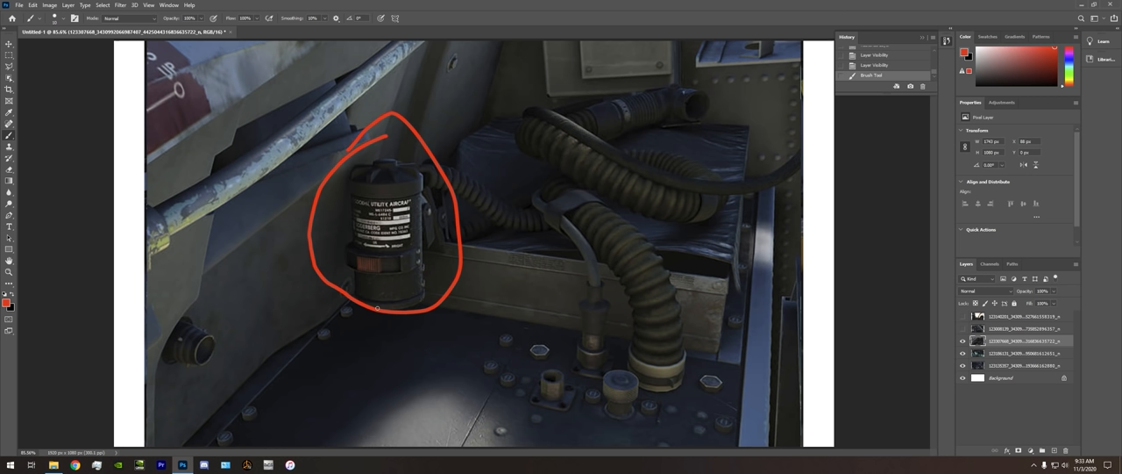
mouse_move(607, 137)
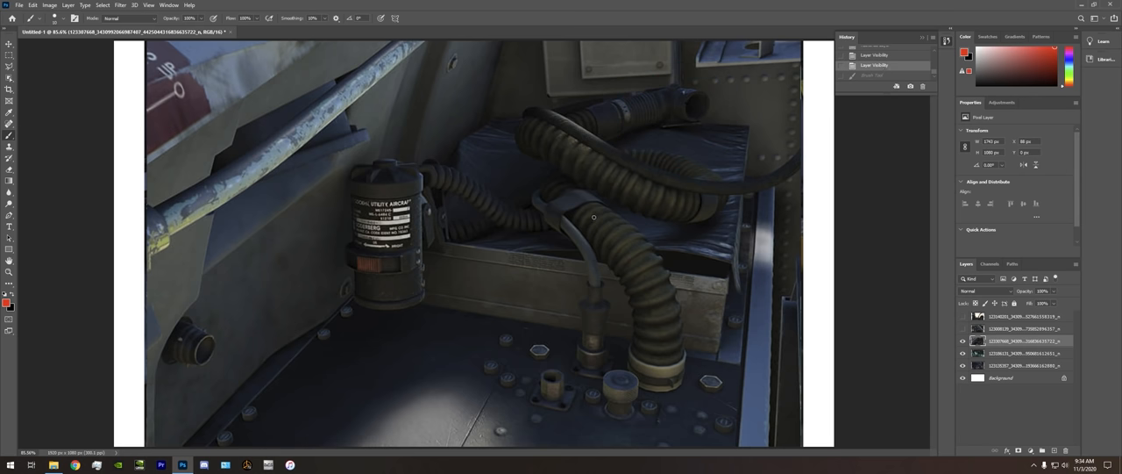
mouse_move(600, 335)
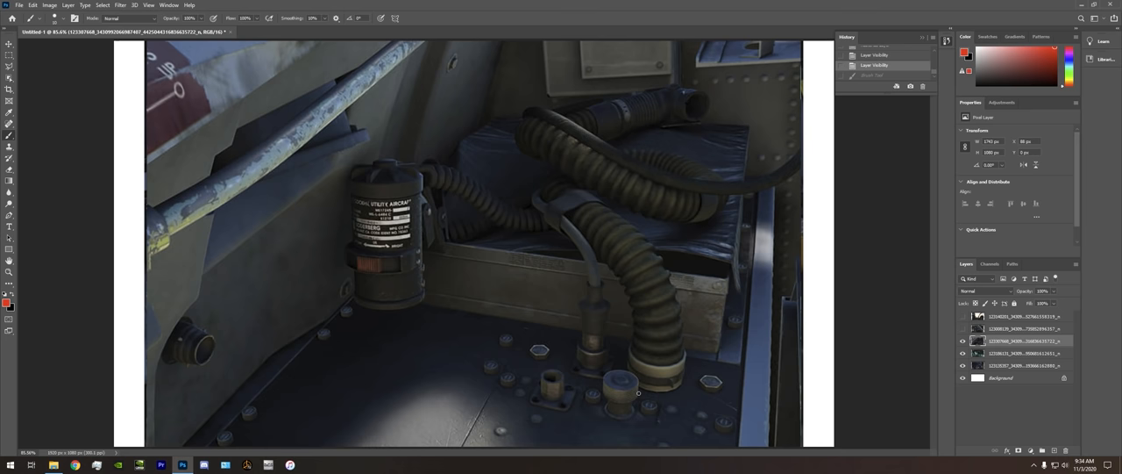
Reveal the next cockpit screenshot layer and undo the stray red stroke and ellipse over the upper switches
left_click(963, 330)
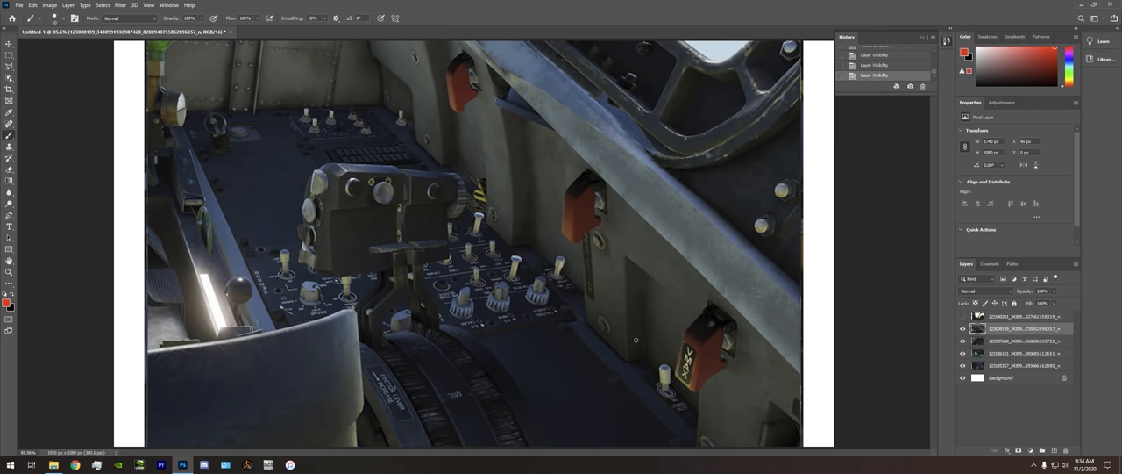
mouse_move(568, 365)
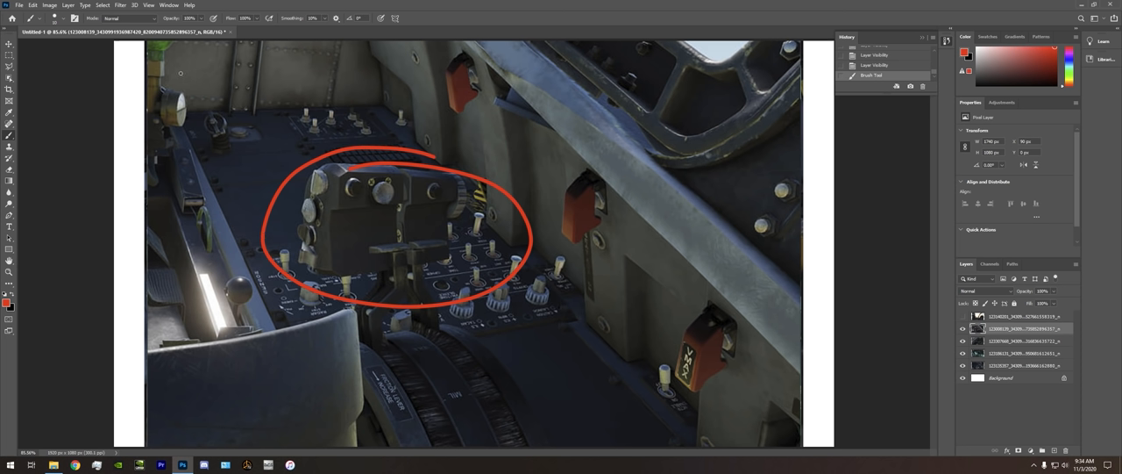
left_click_drag(175, 70, 330, 73)
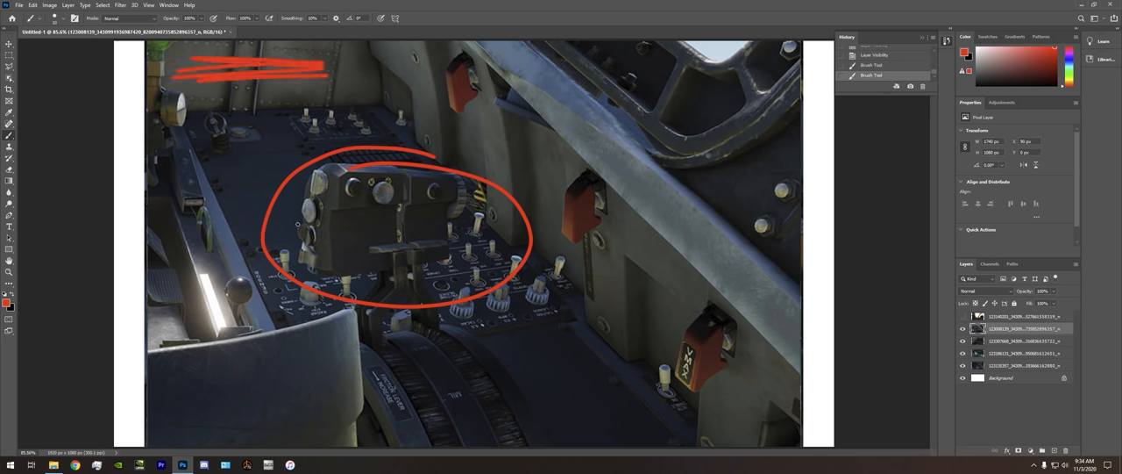
key("ctrl+z")
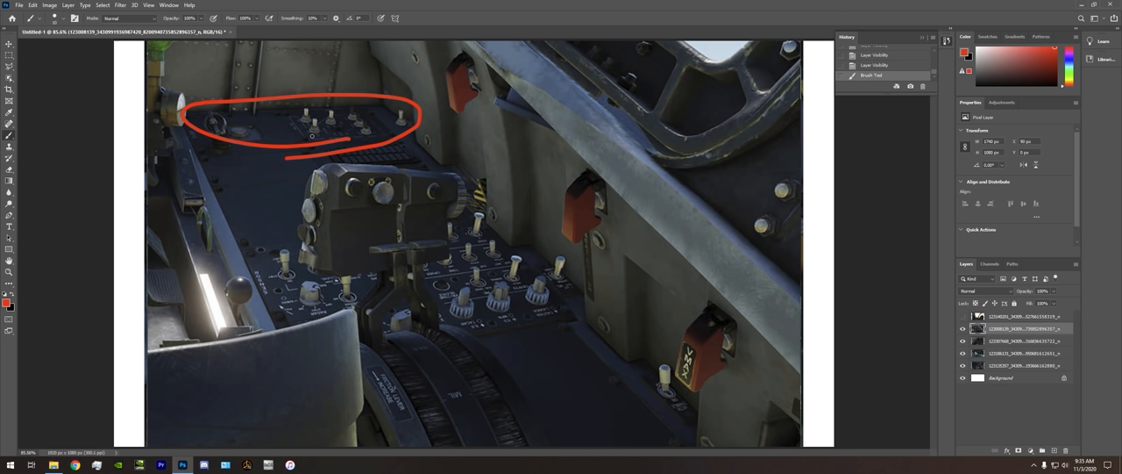
mouse_move(312, 84)
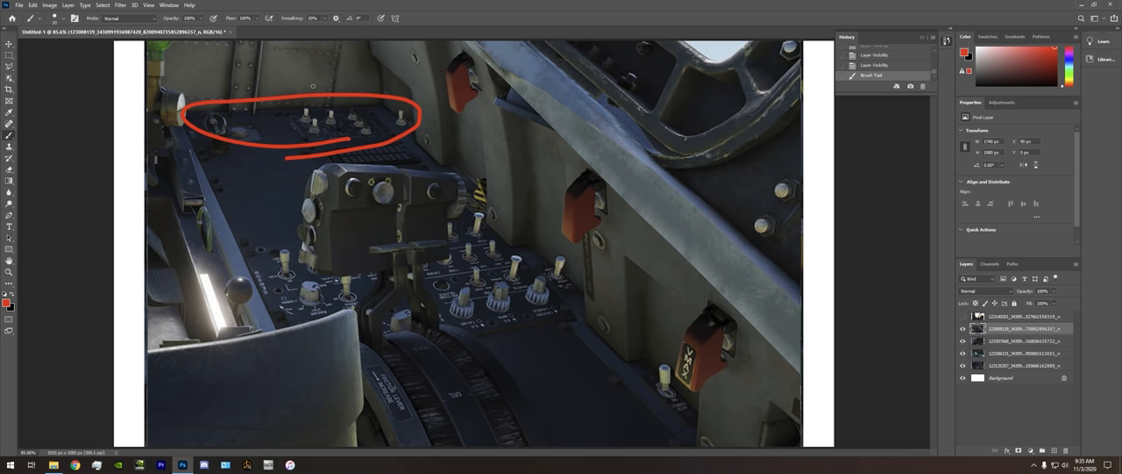
key("ctrl+z")
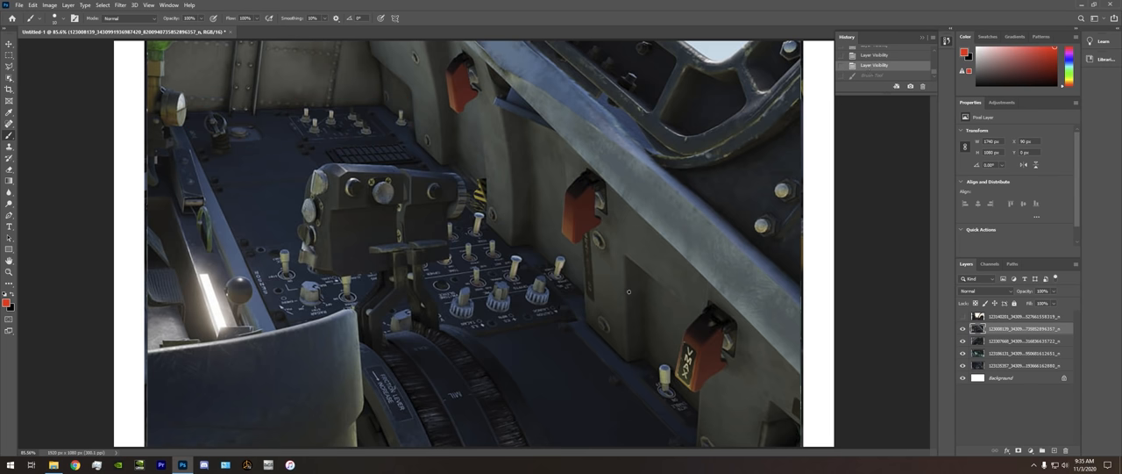
mouse_move(617, 312)
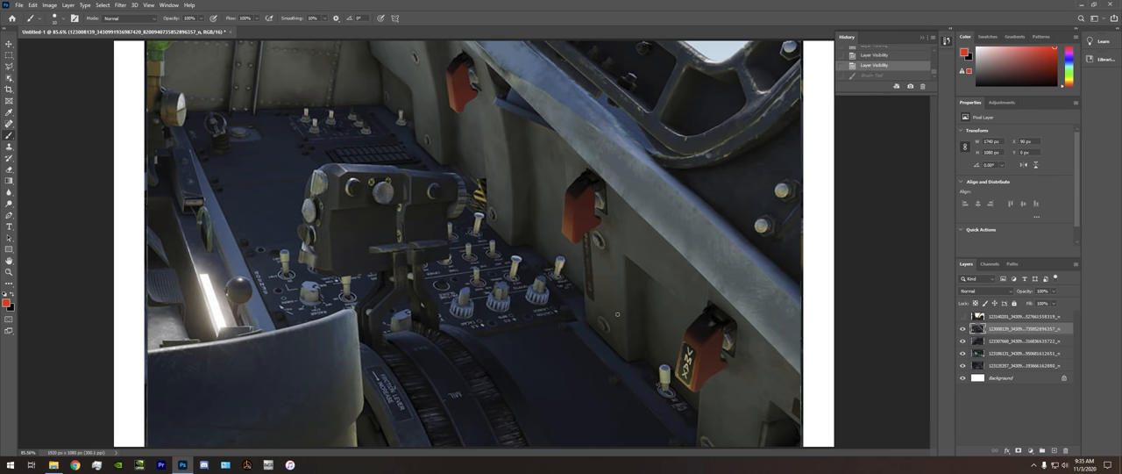
mouse_move(622, 304)
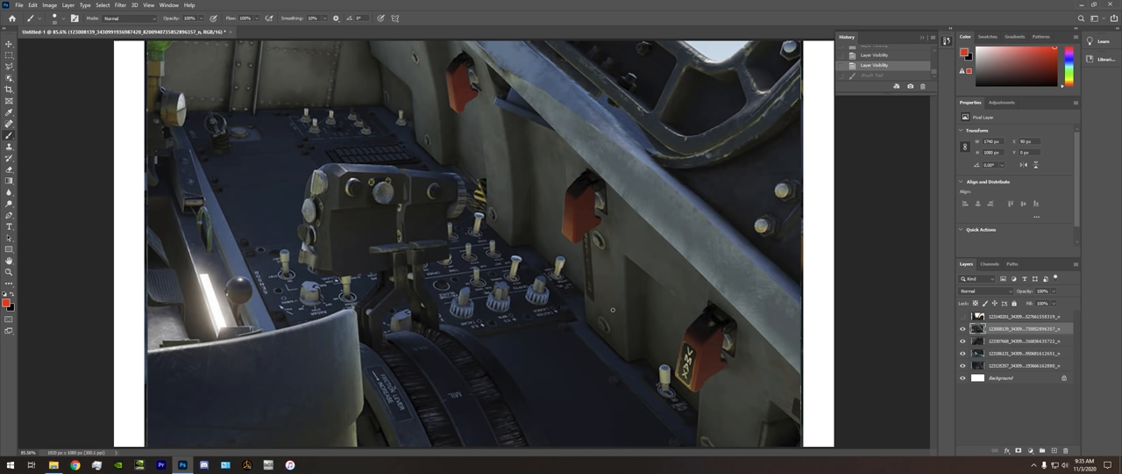
mouse_move(593, 323)
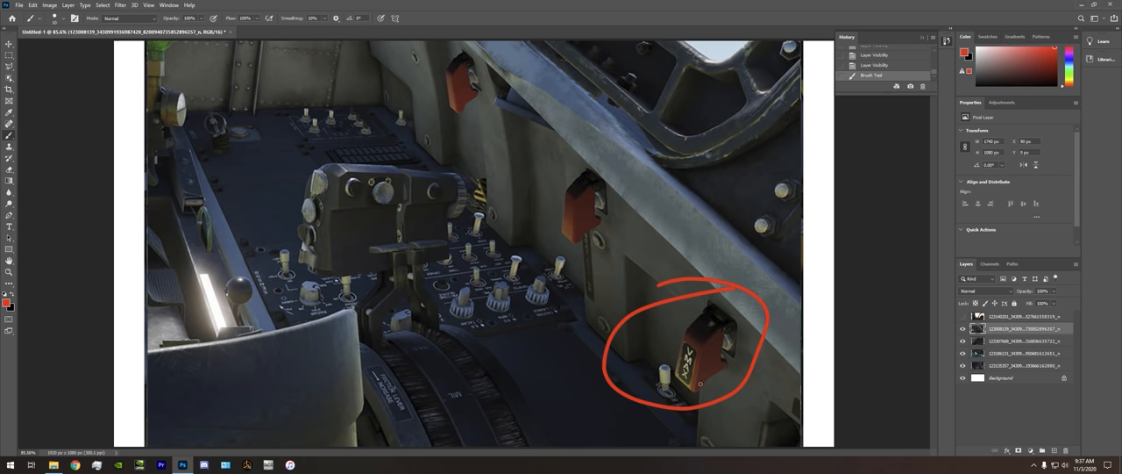
Undo the circle around the lower switch box and brush a small red loop around a left-console knob
key("ctrl+z")
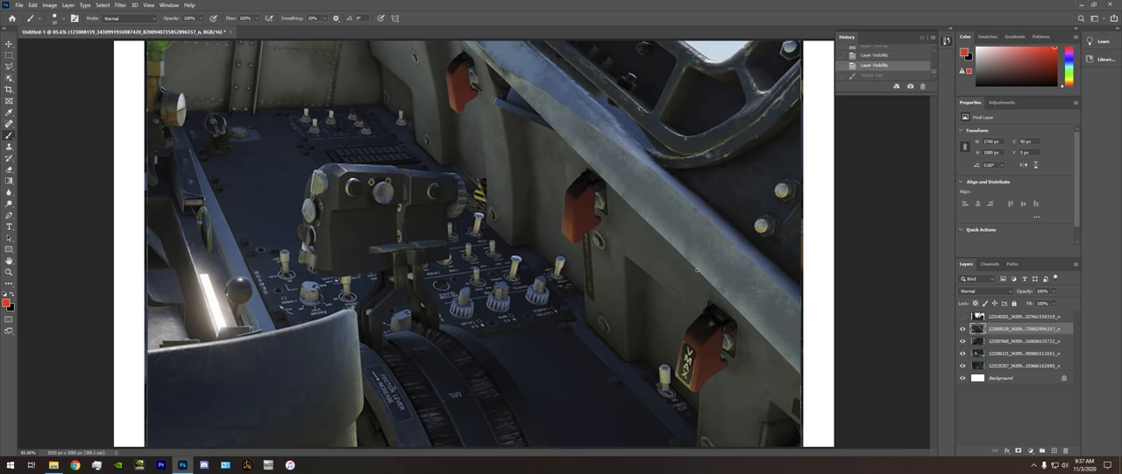
left_click(256, 267)
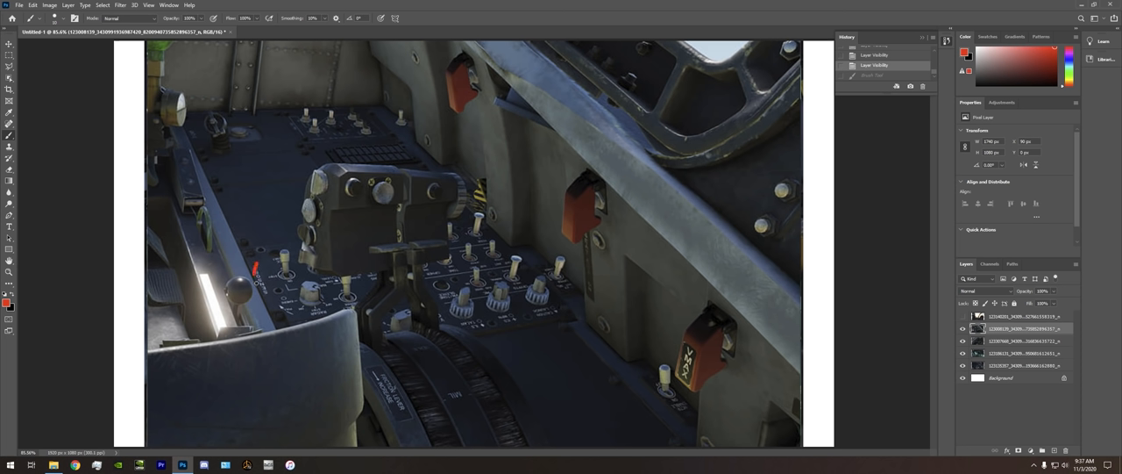
left_click_drag(254, 264, 263, 307)
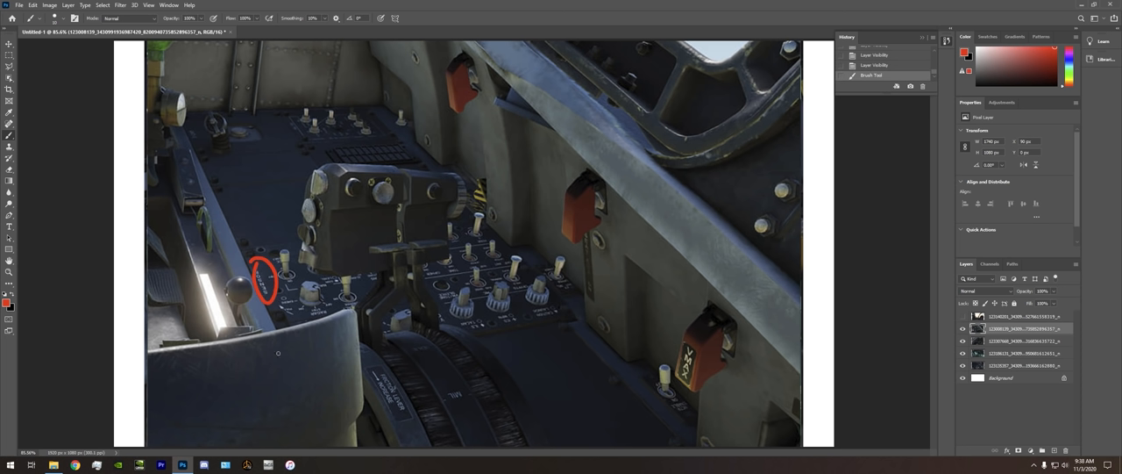
mouse_move(316, 332)
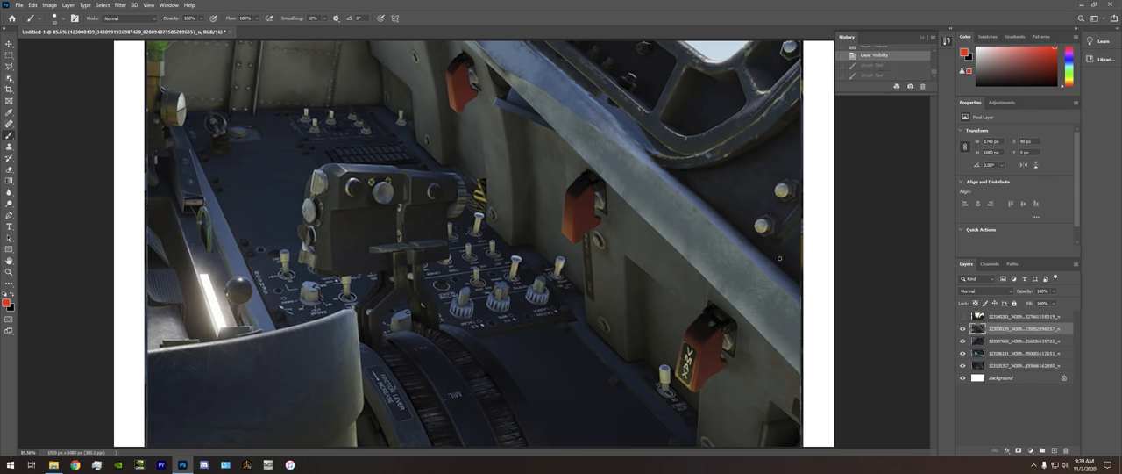
left_click_drag(324, 156, 301, 270)
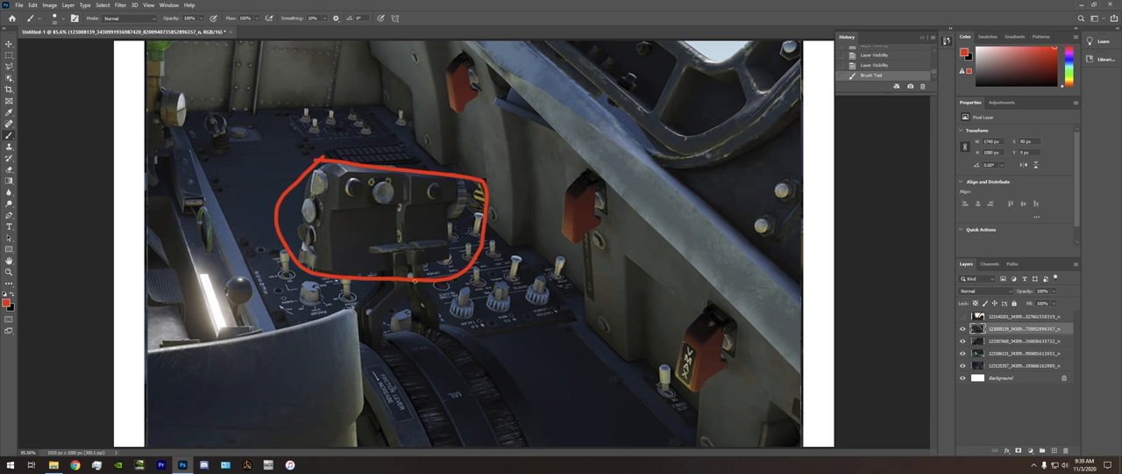
mouse_move(414, 242)
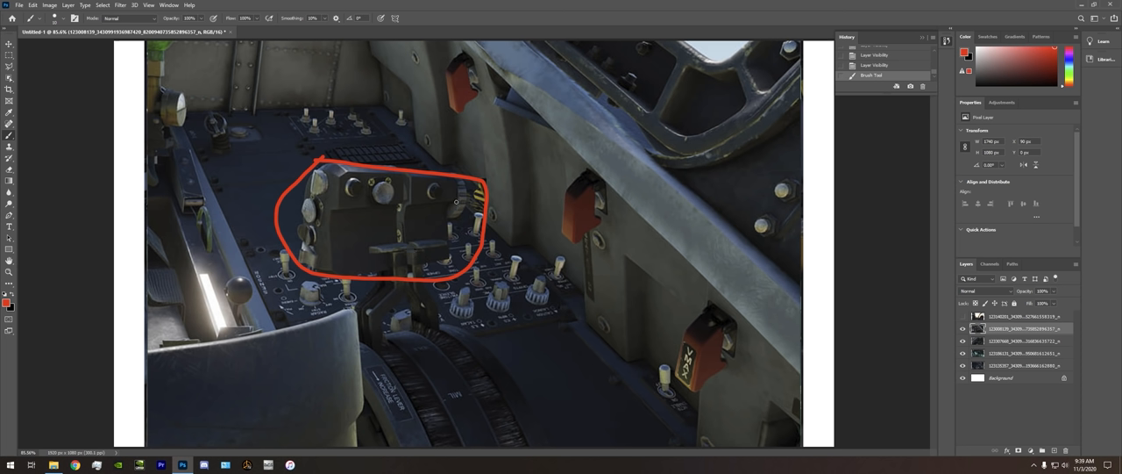
mouse_move(344, 205)
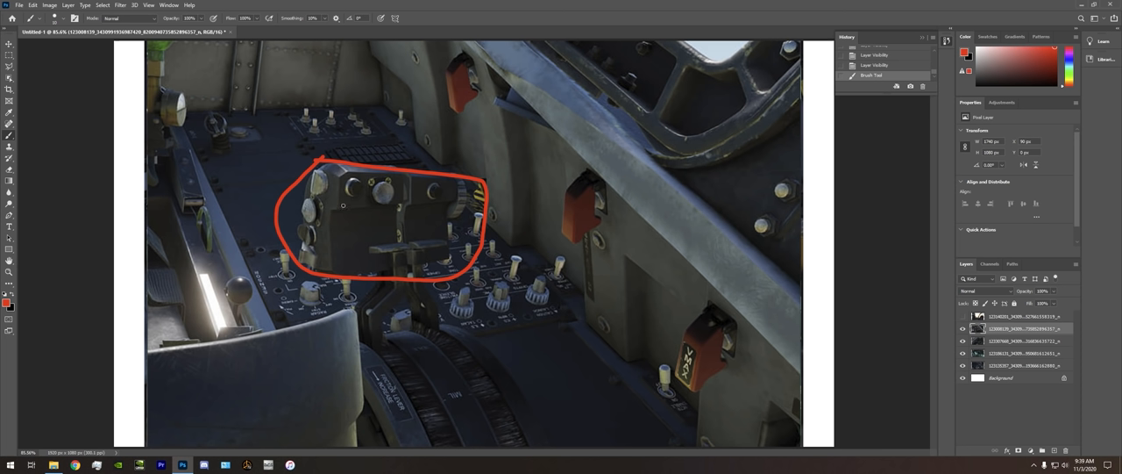
mouse_move(291, 242)
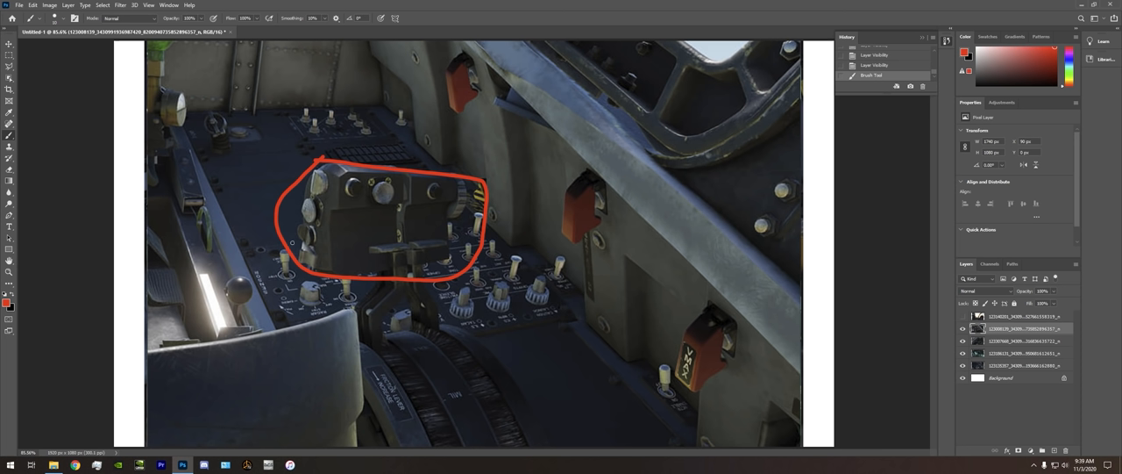
mouse_move(317, 214)
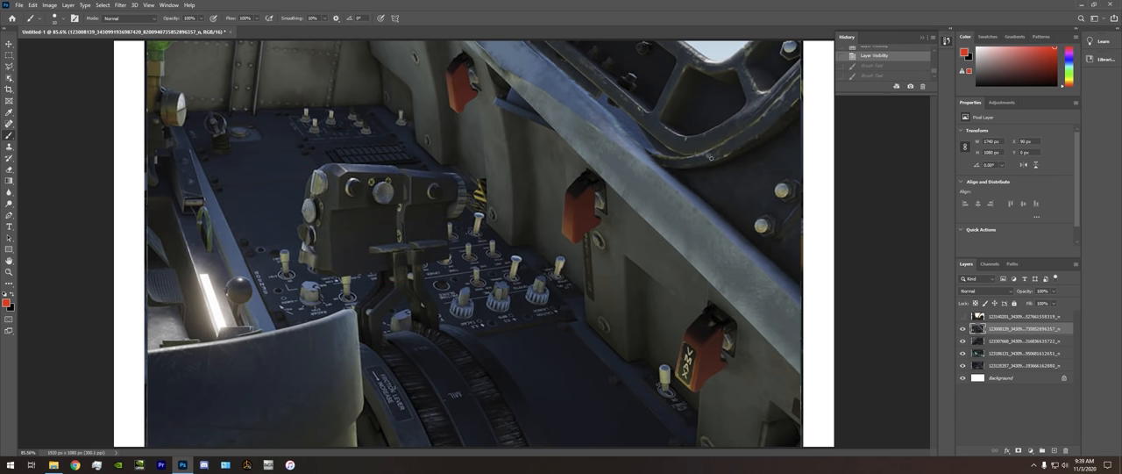
mouse_move(638, 203)
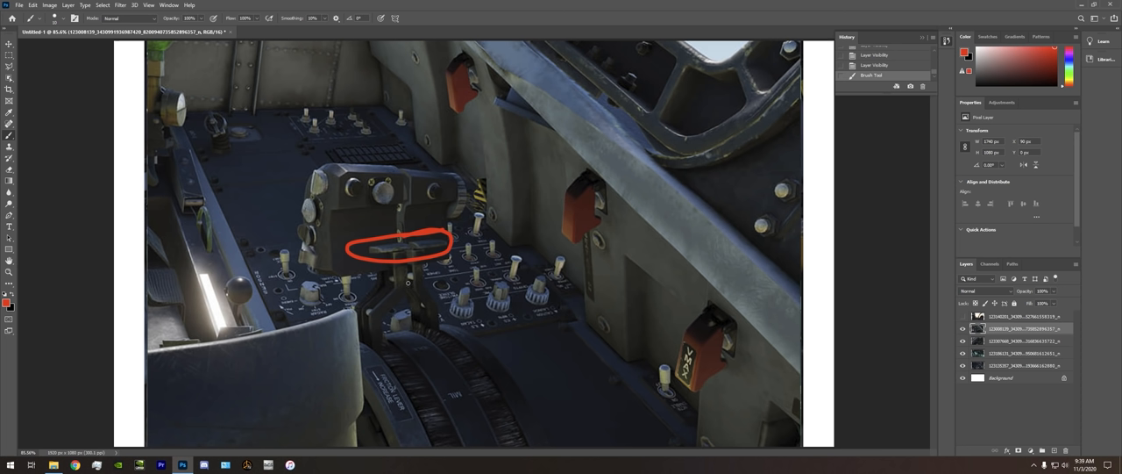
mouse_move(382, 347)
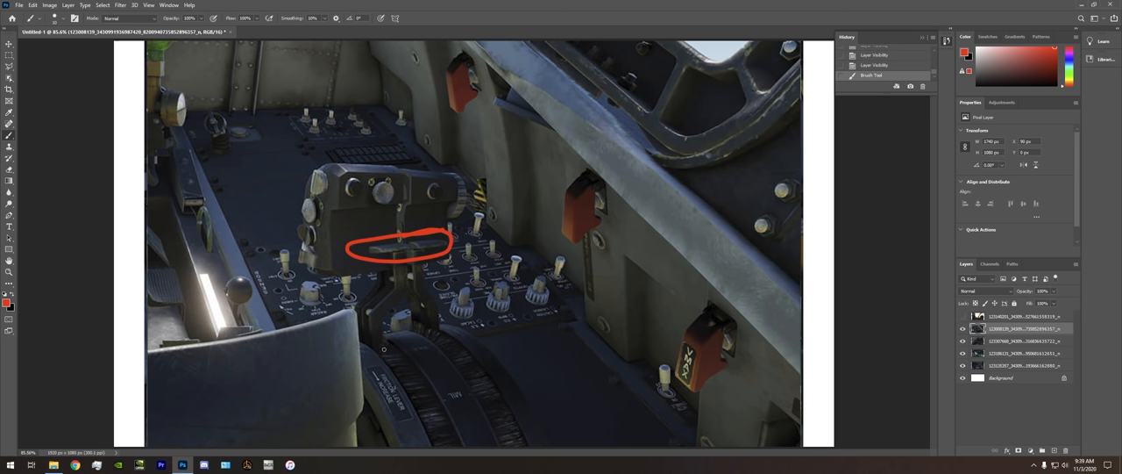
left_click_drag(438, 324, 377, 352)
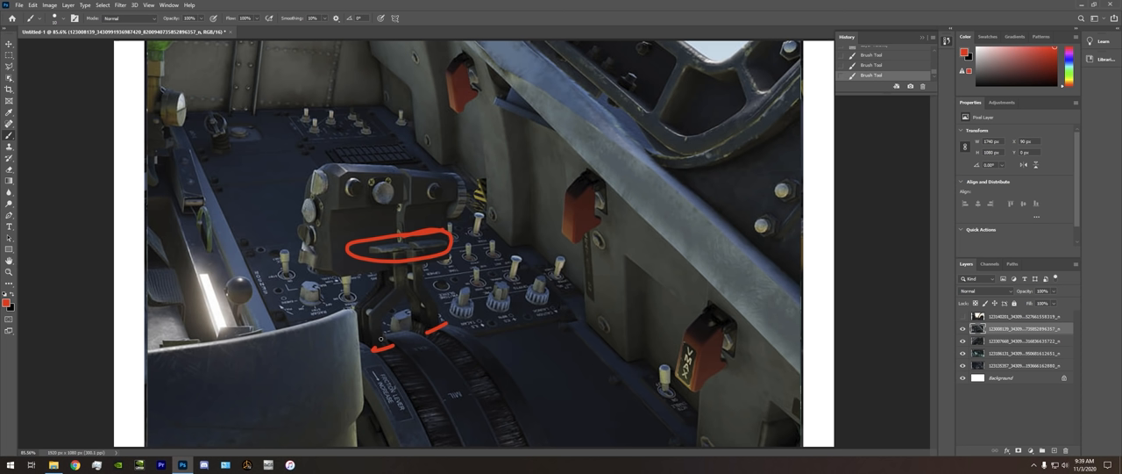
mouse_move(381, 340)
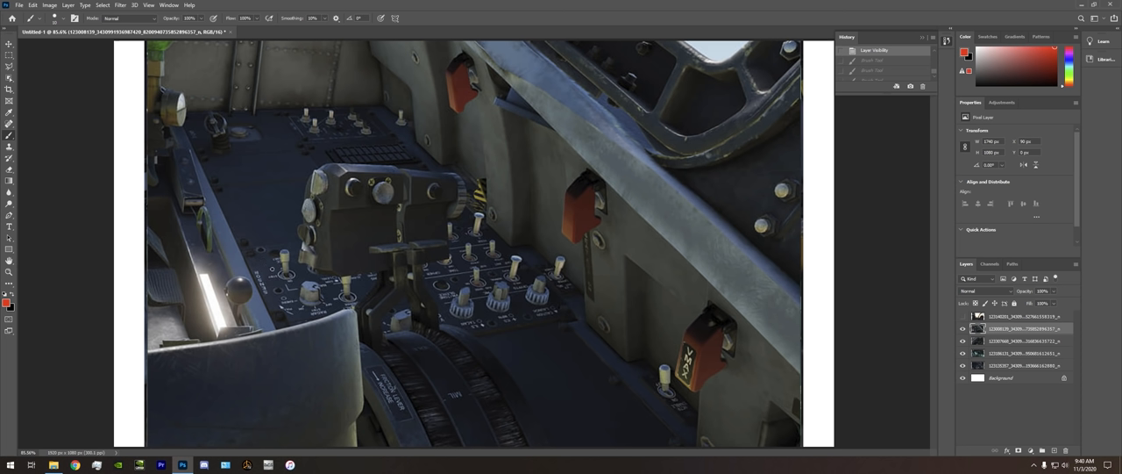
mouse_move(589, 130)
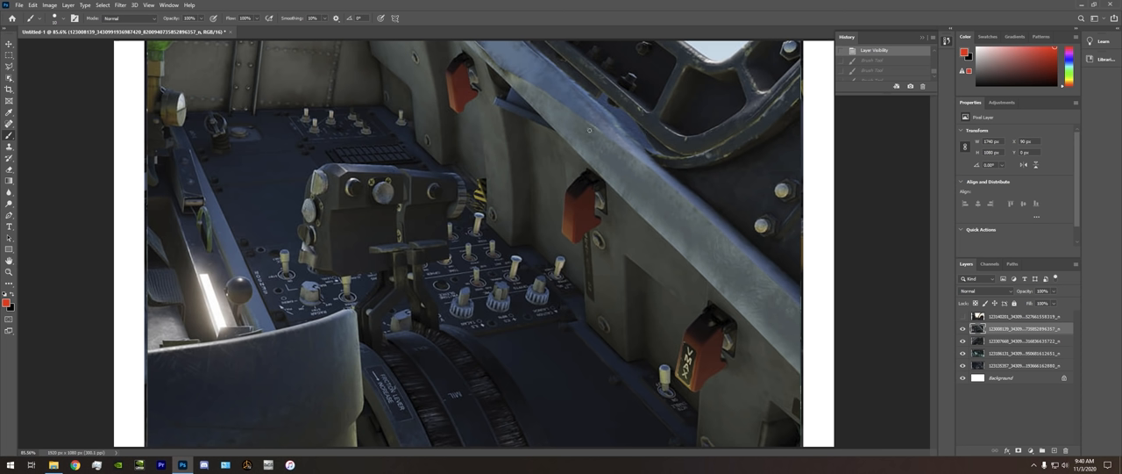
mouse_move(289, 196)
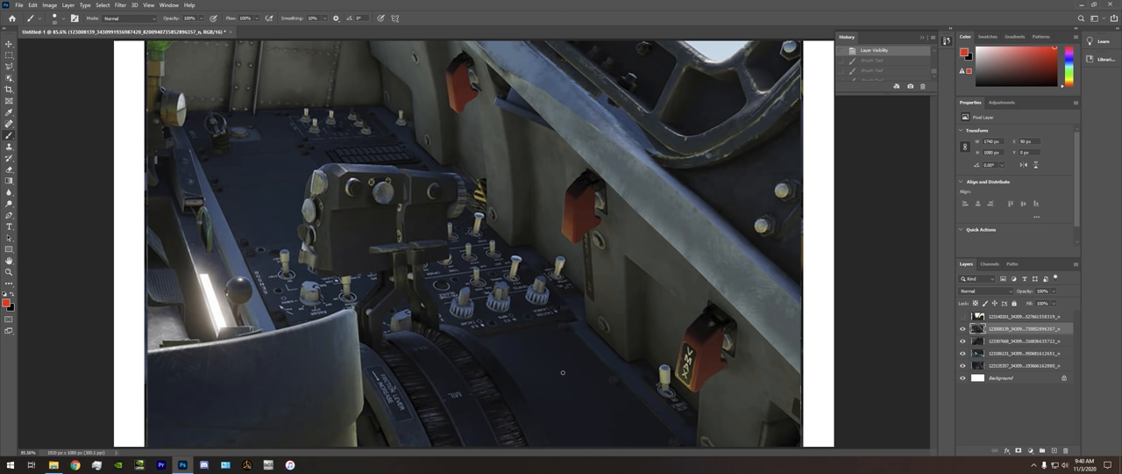
mouse_move(614, 391)
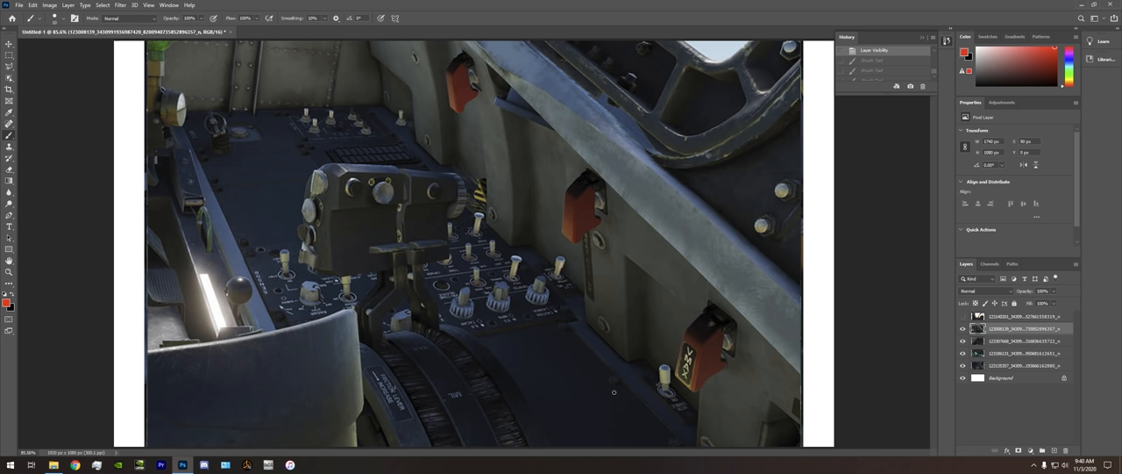
mouse_move(592, 323)
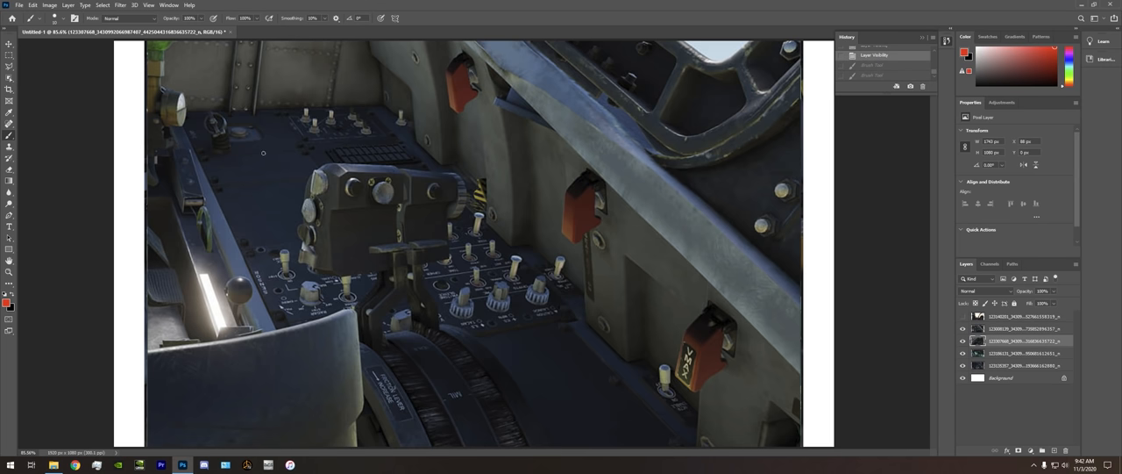
mouse_move(249, 196)
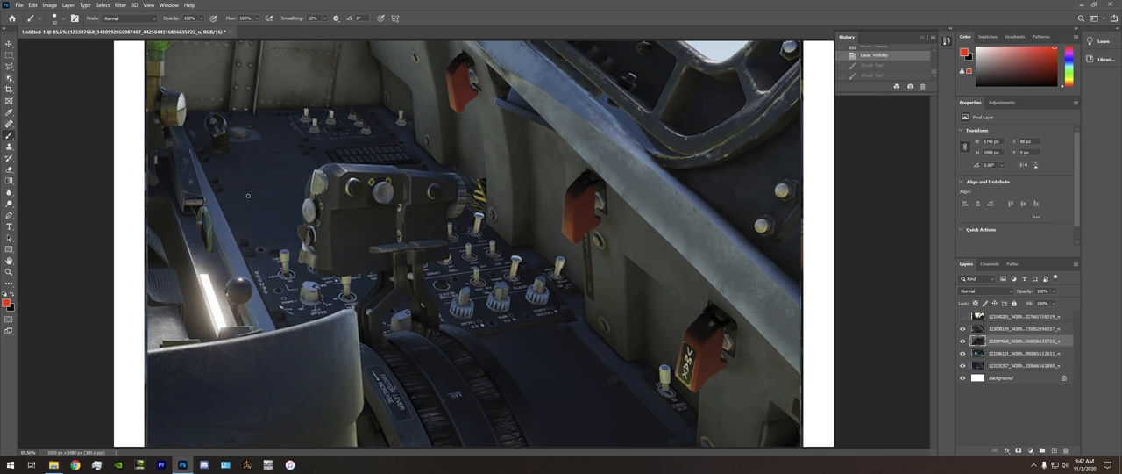
mouse_move(249, 168)
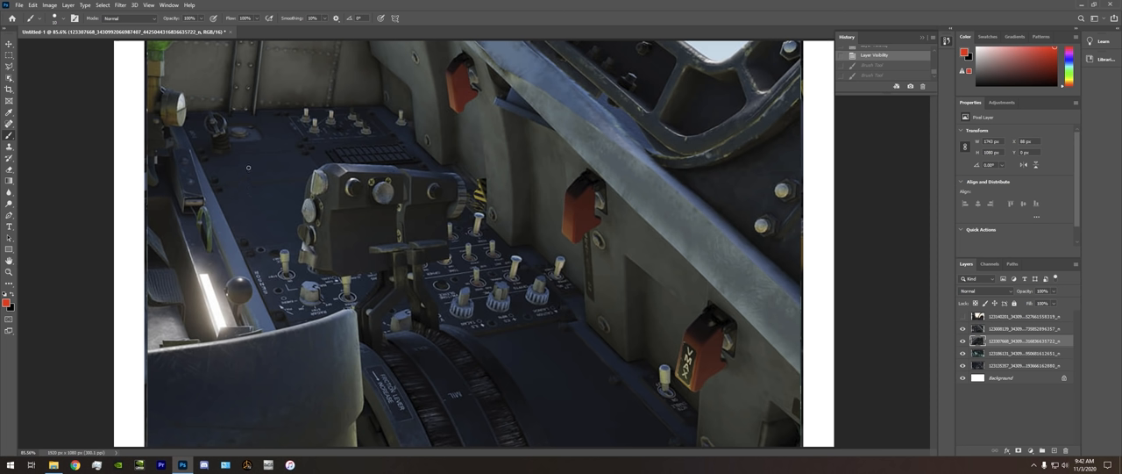
mouse_move(212, 214)
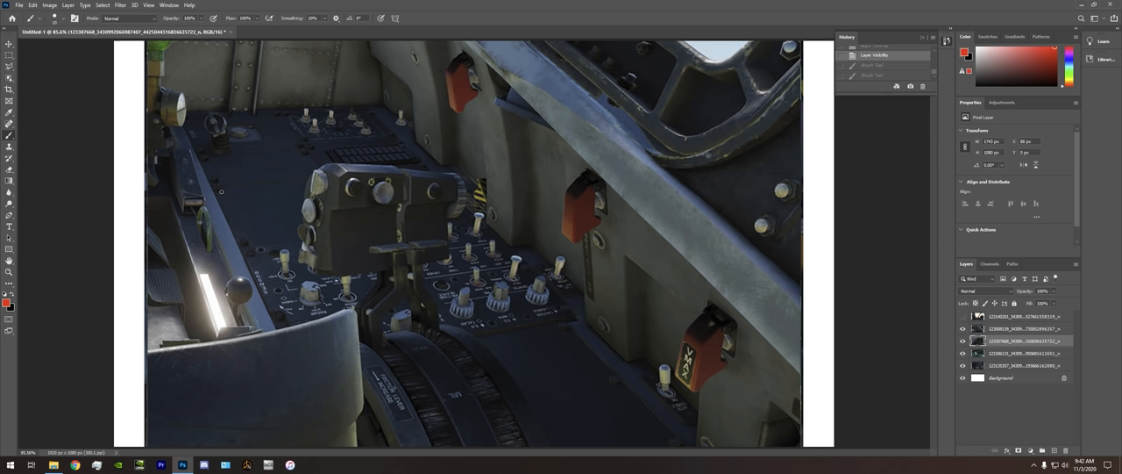
mouse_move(203, 179)
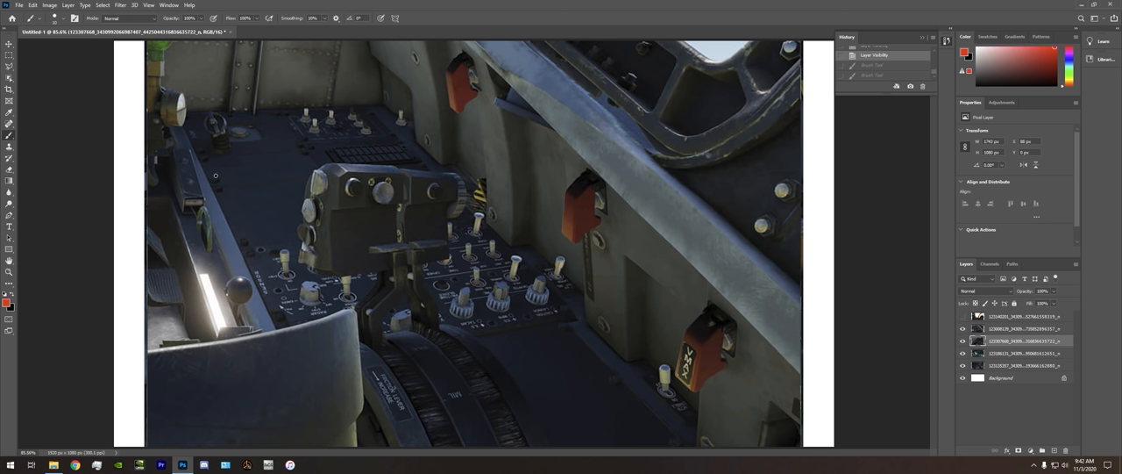
mouse_move(256, 128)
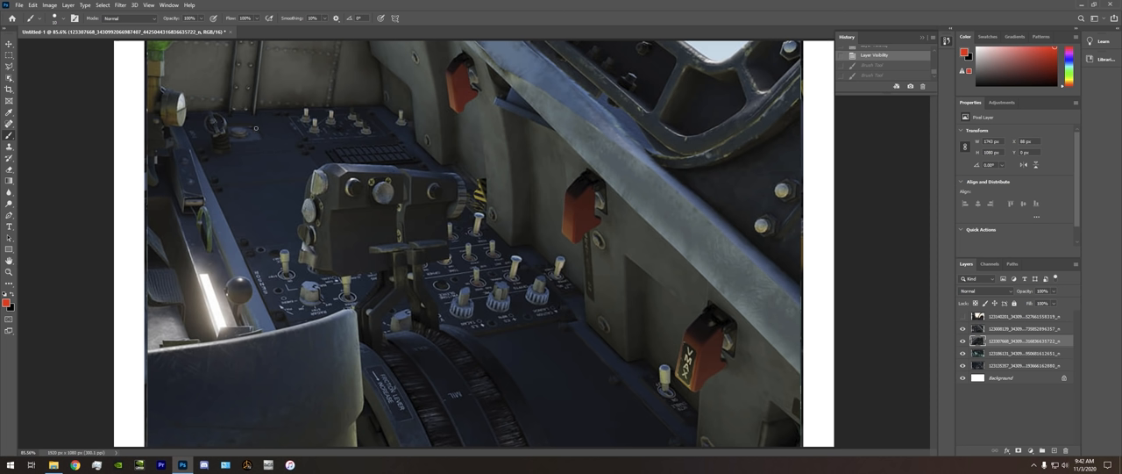
mouse_move(271, 87)
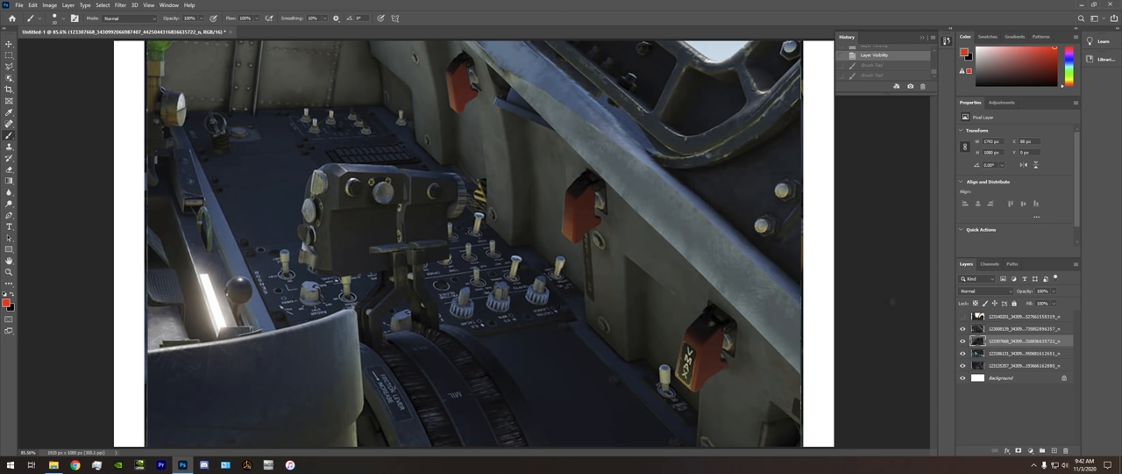
left_click(1021, 327)
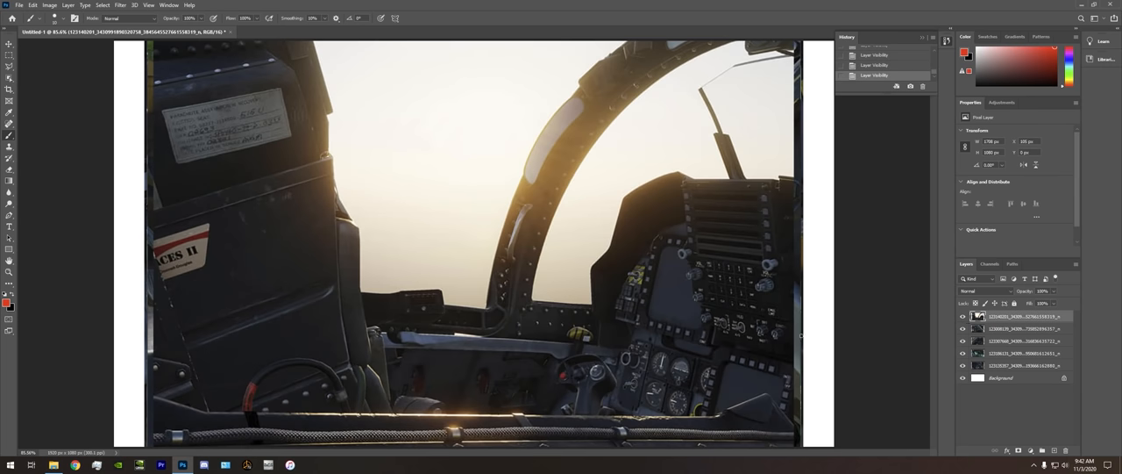
mouse_move(214, 265)
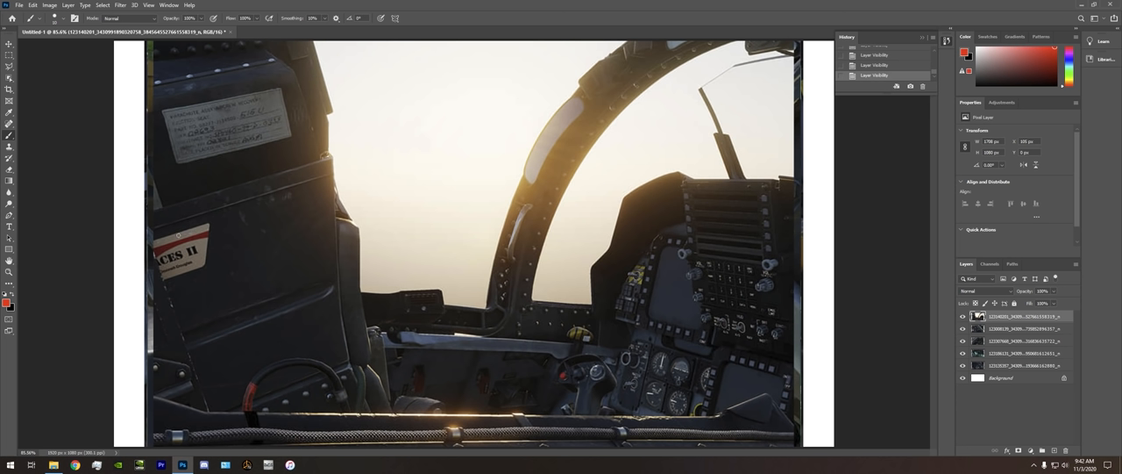
mouse_move(95, 239)
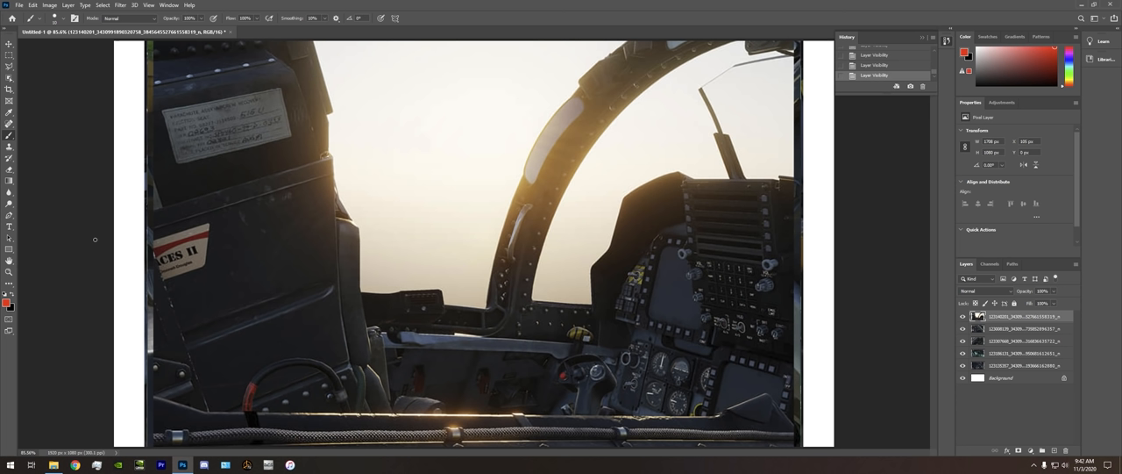
mouse_move(189, 182)
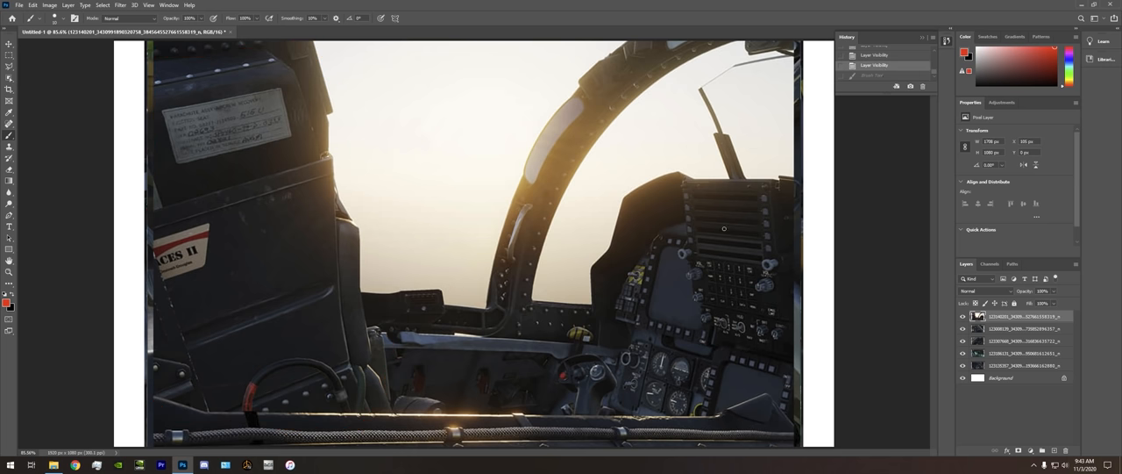
mouse_move(309, 276)
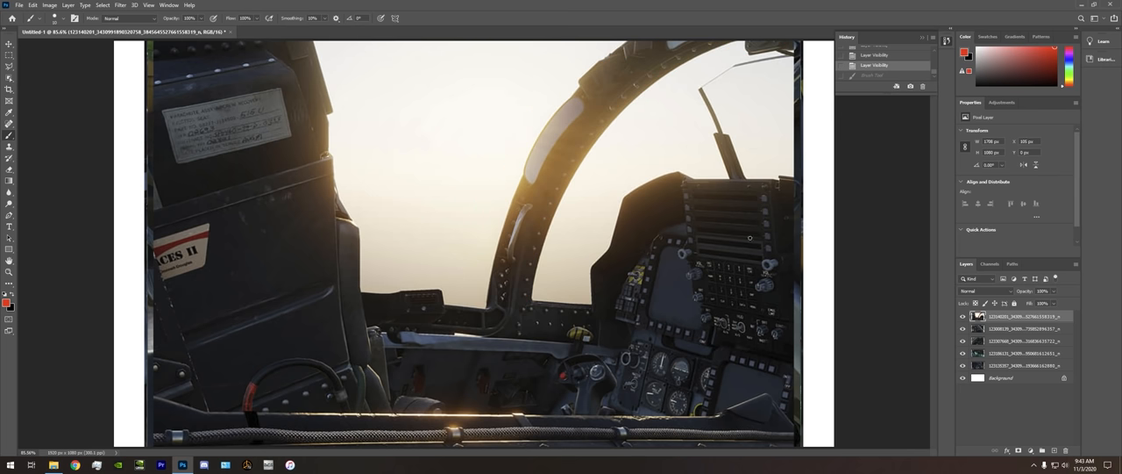
mouse_move(524, 237)
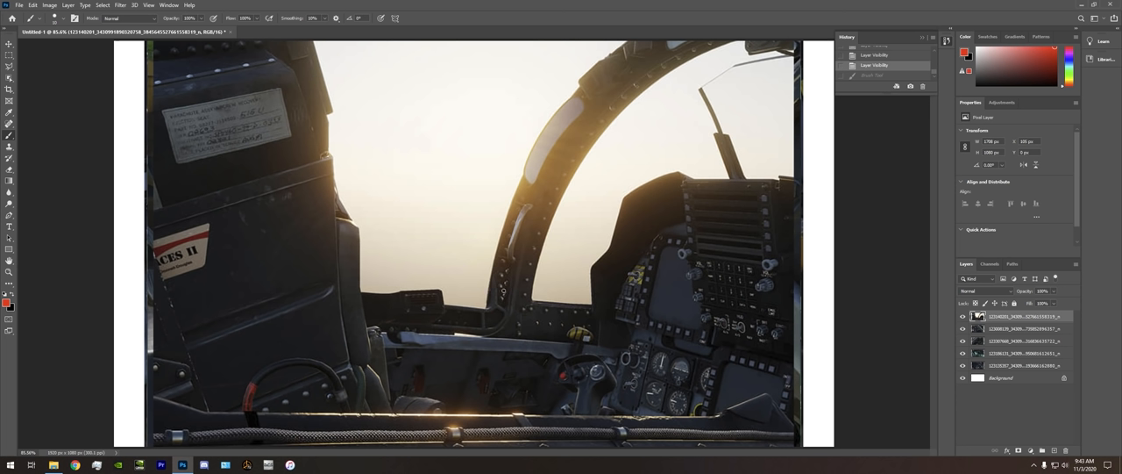
mouse_move(698, 22)
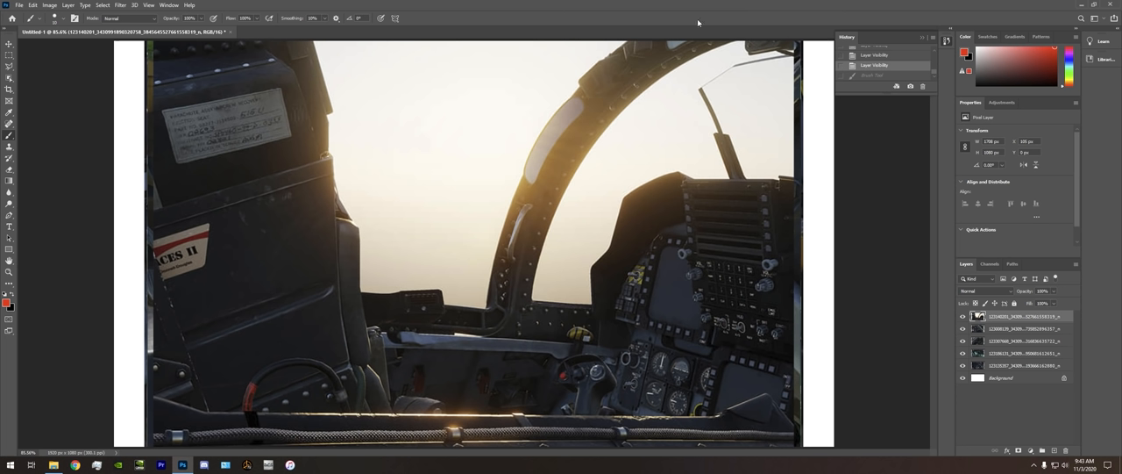
mouse_move(375, 189)
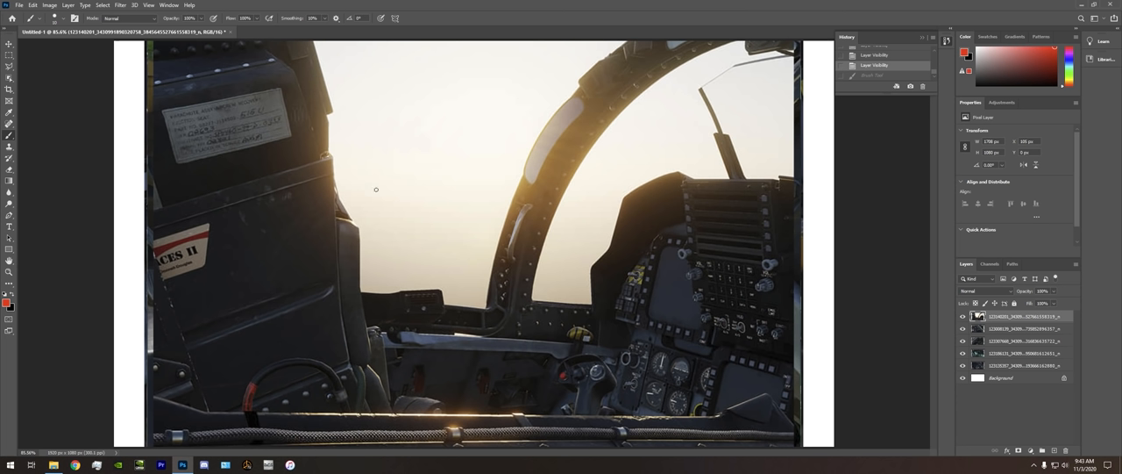
mouse_move(424, 253)
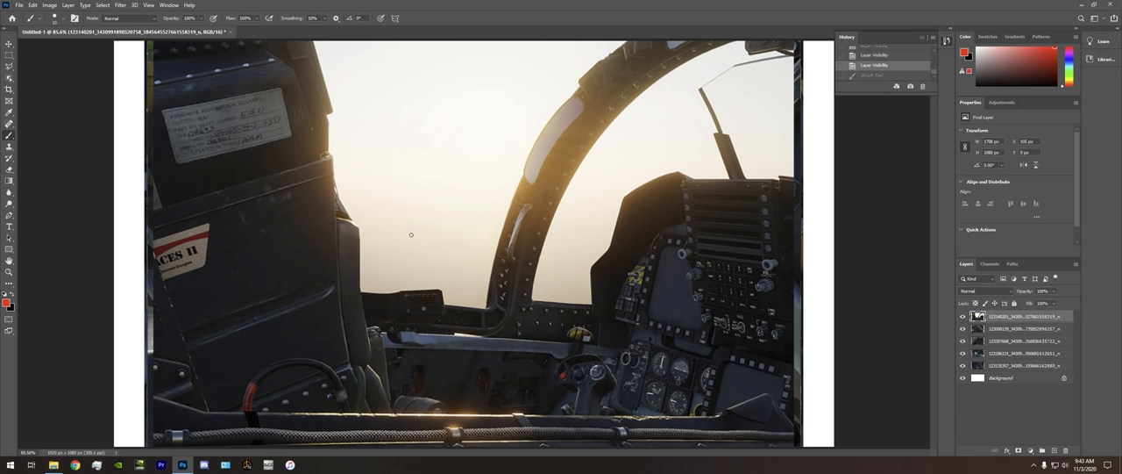
mouse_move(396, 230)
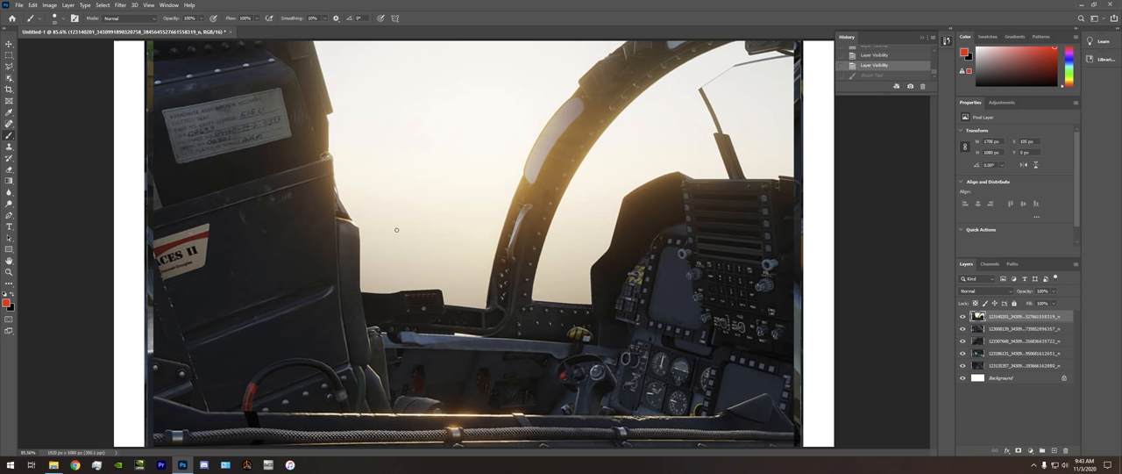
mouse_move(424, 220)
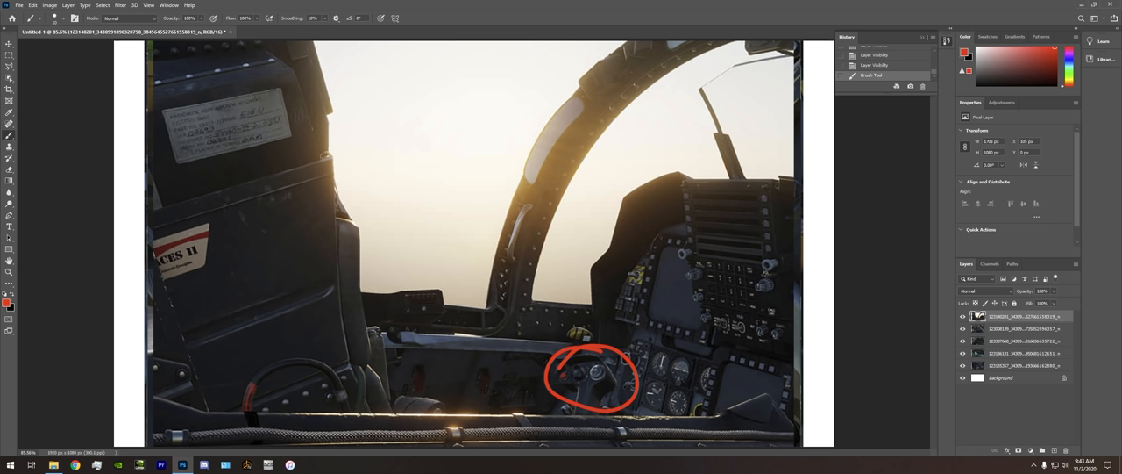
key("ctrl+z")
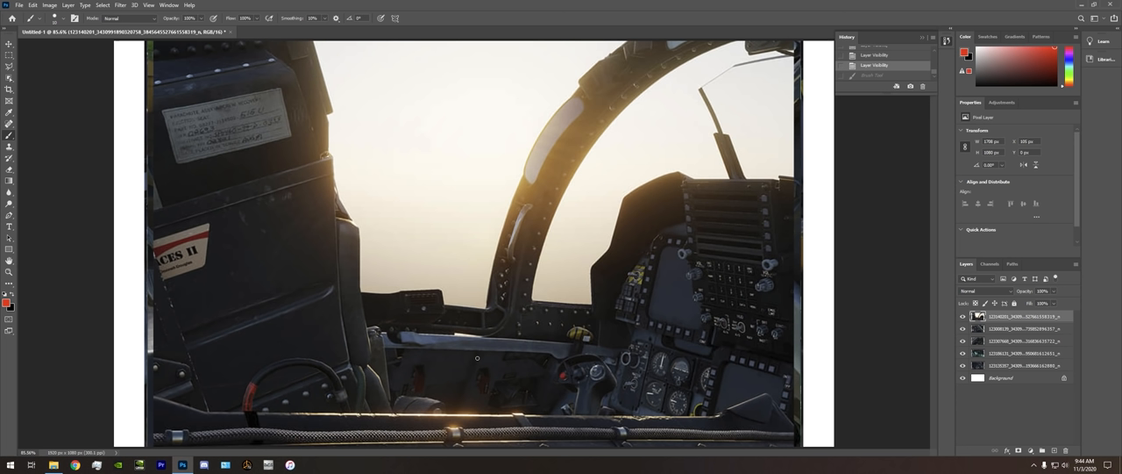
mouse_move(584, 316)
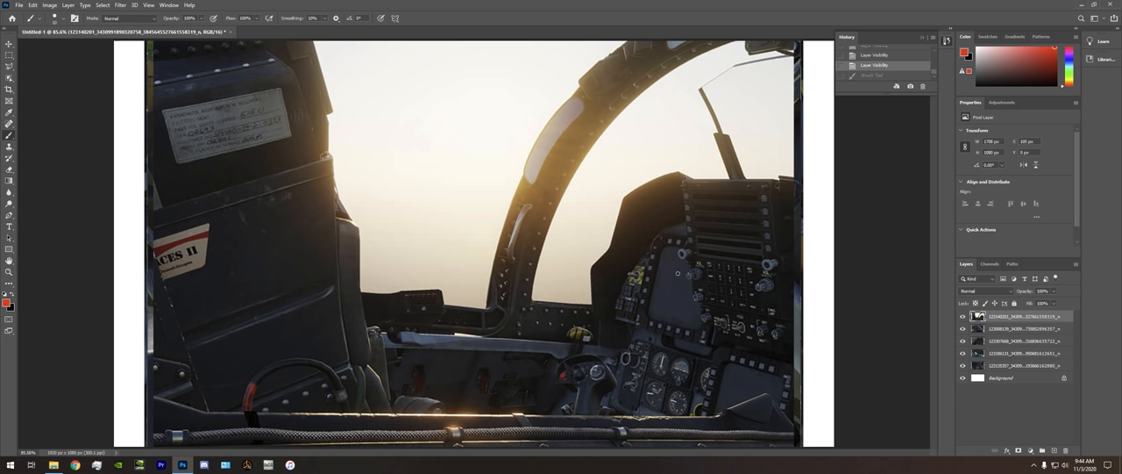
mouse_move(646, 274)
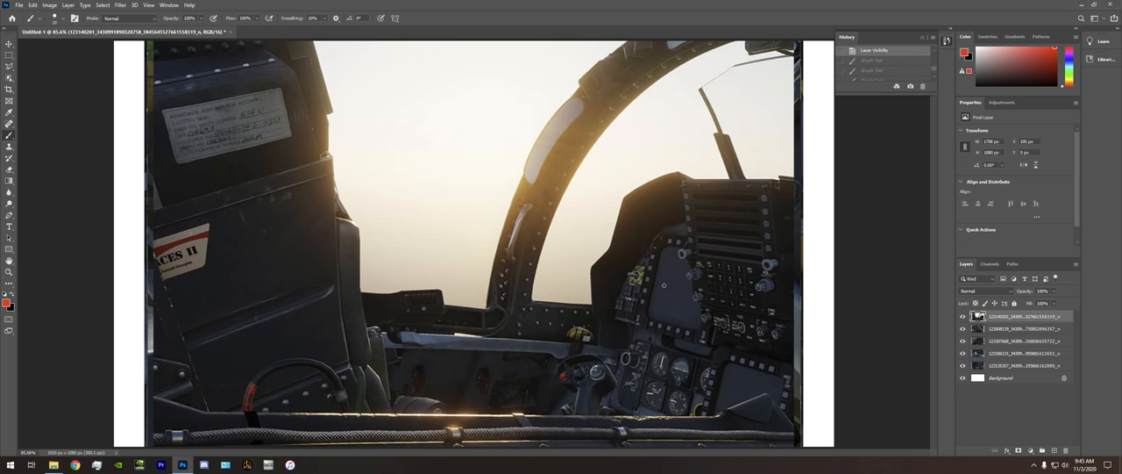
left_click_drag(663, 236, 688, 329)
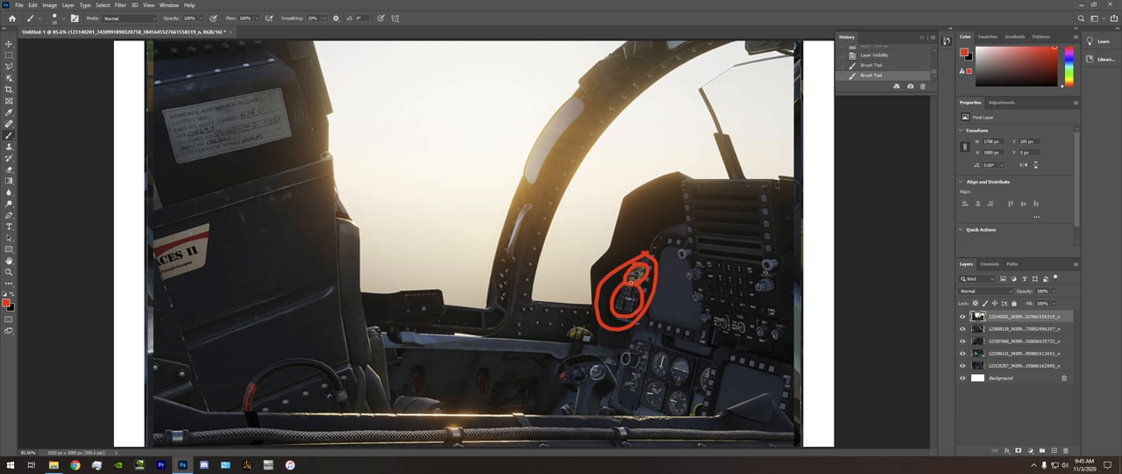
Revert to an earlier History state to remove the red circles around the console knob
left_click(876, 55)
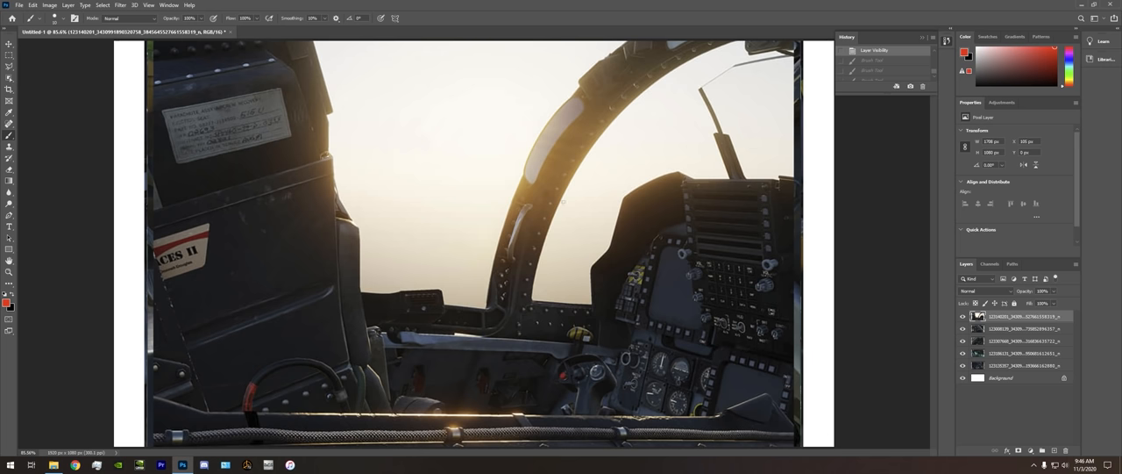
left_click(575, 209)
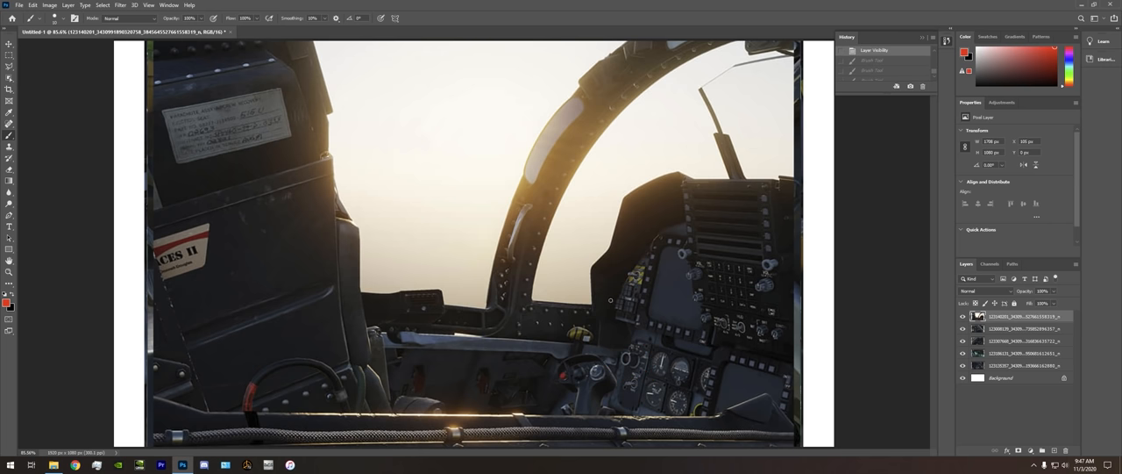
mouse_move(600, 326)
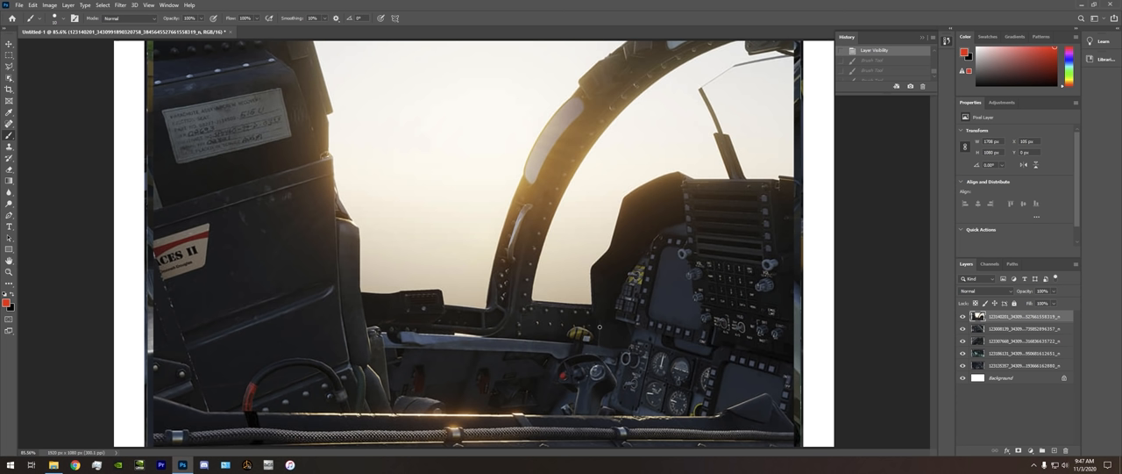
mouse_move(610, 219)
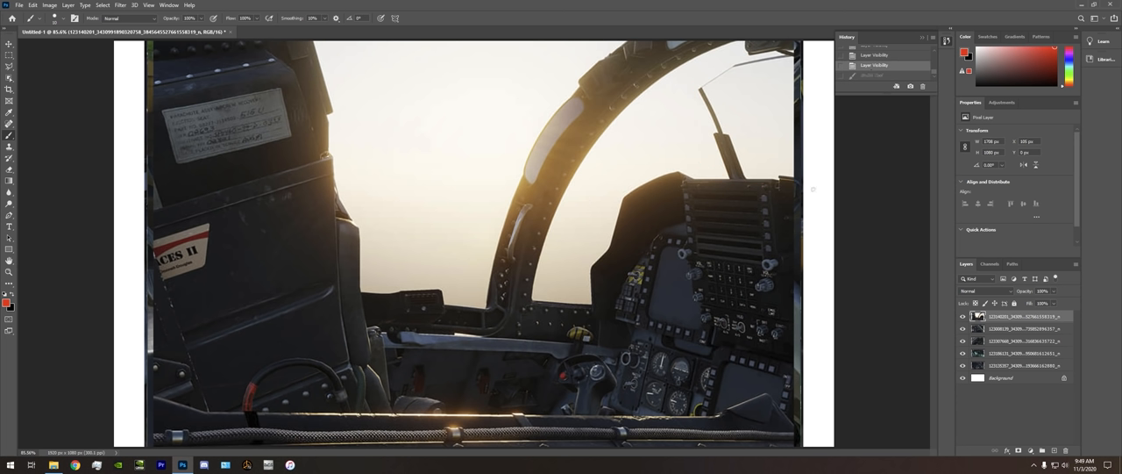
left_click_drag(705, 176, 688, 242)
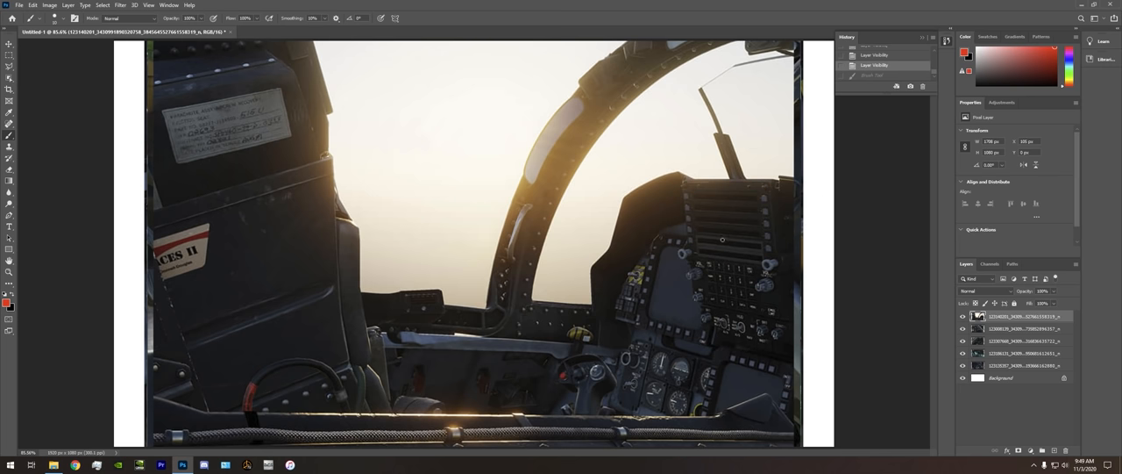
mouse_move(674, 186)
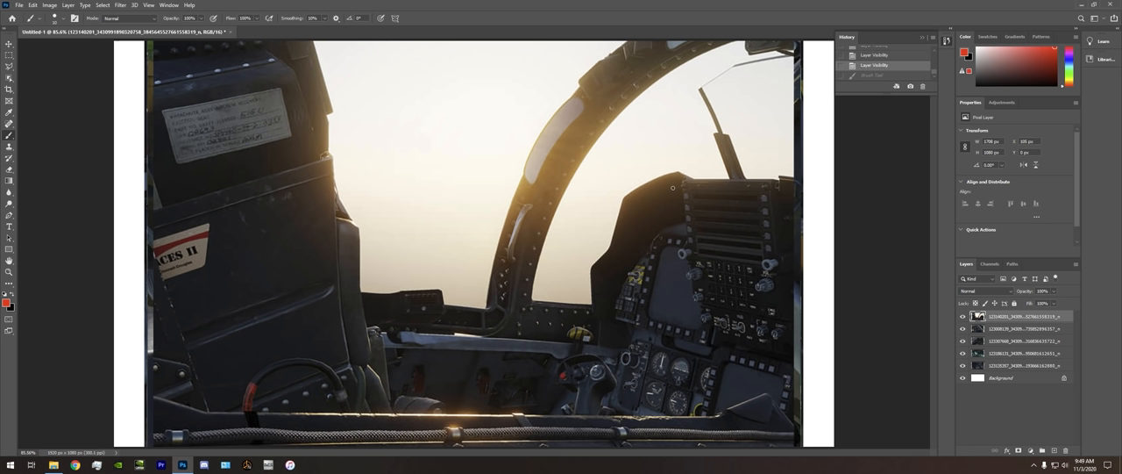
left_click_drag(674, 186, 765, 253)
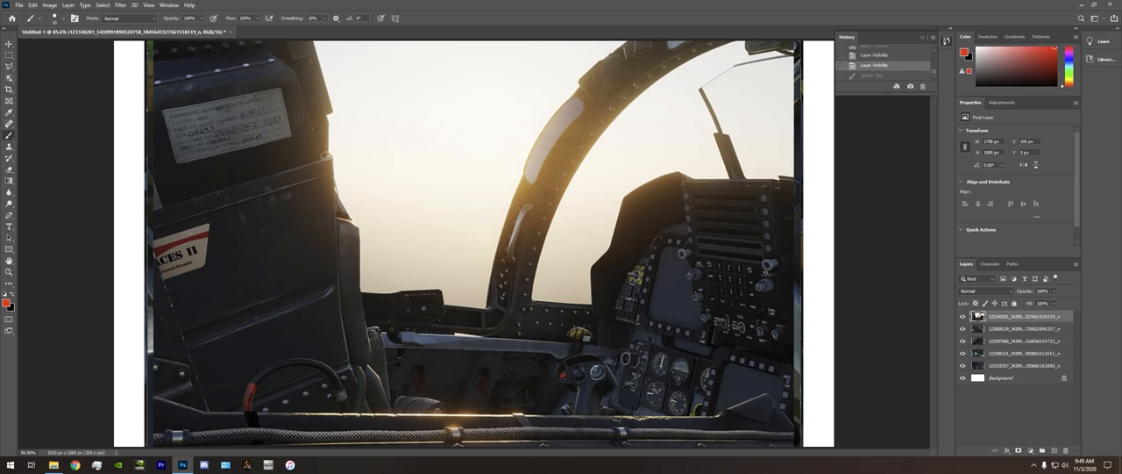
mouse_move(667, 225)
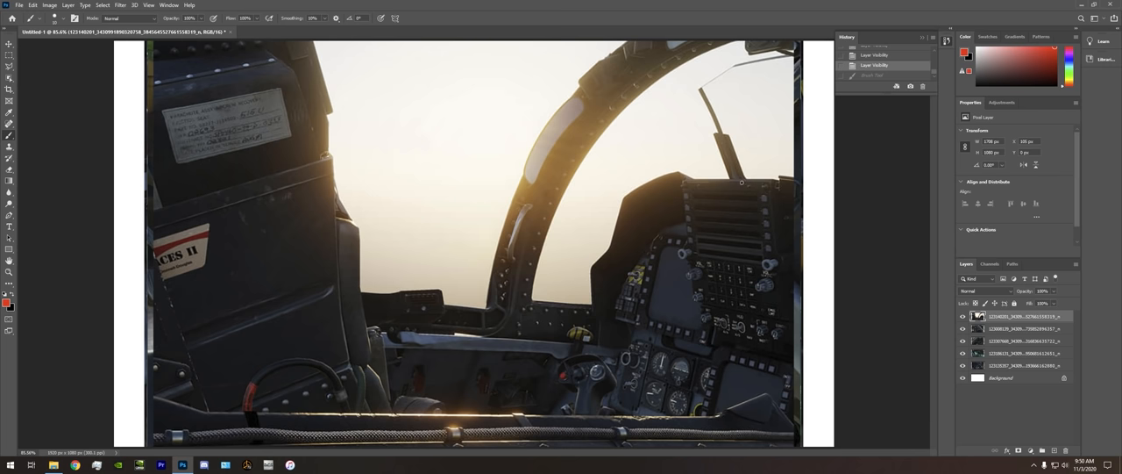
mouse_move(751, 256)
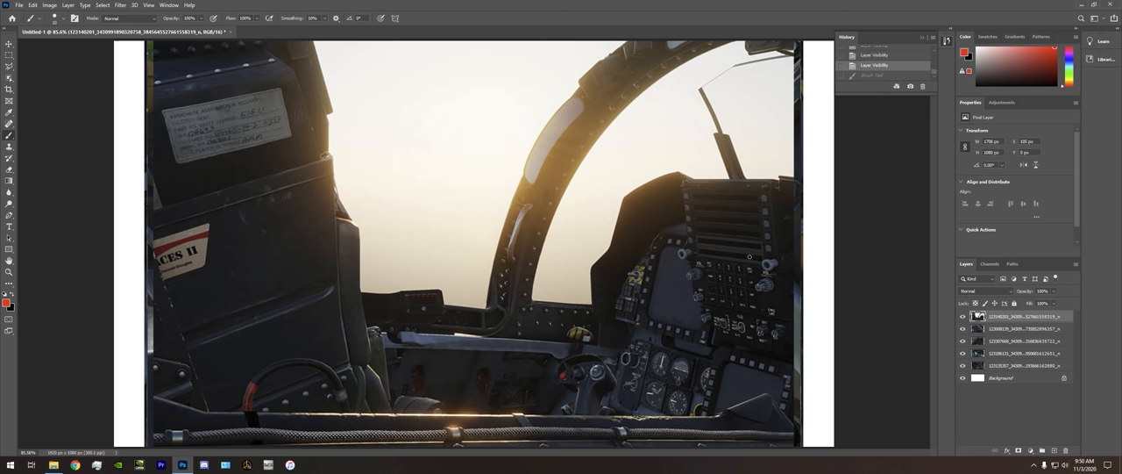
mouse_move(642, 236)
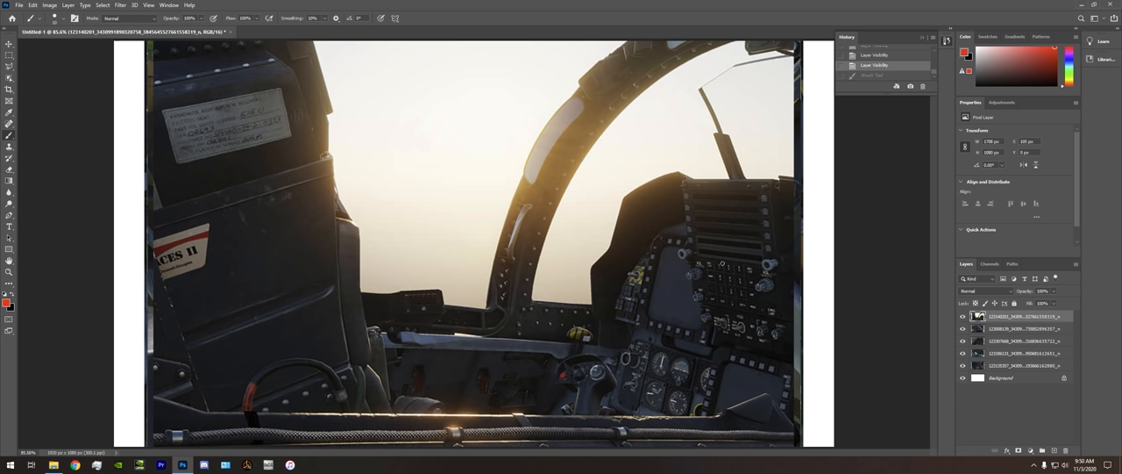
Mark the row of indicator lights in red, then revert the marks via the History panel
left_click_drag(722, 263, 733, 309)
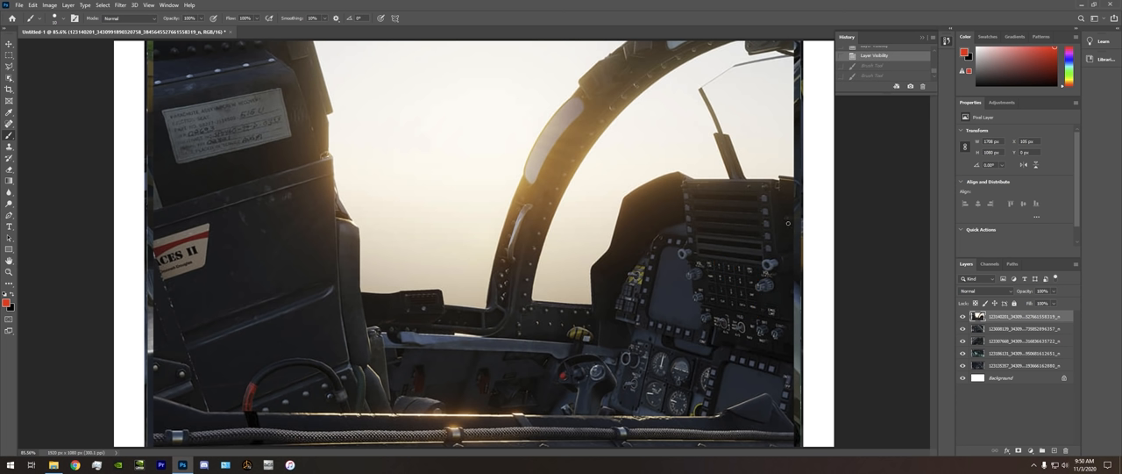
mouse_move(684, 274)
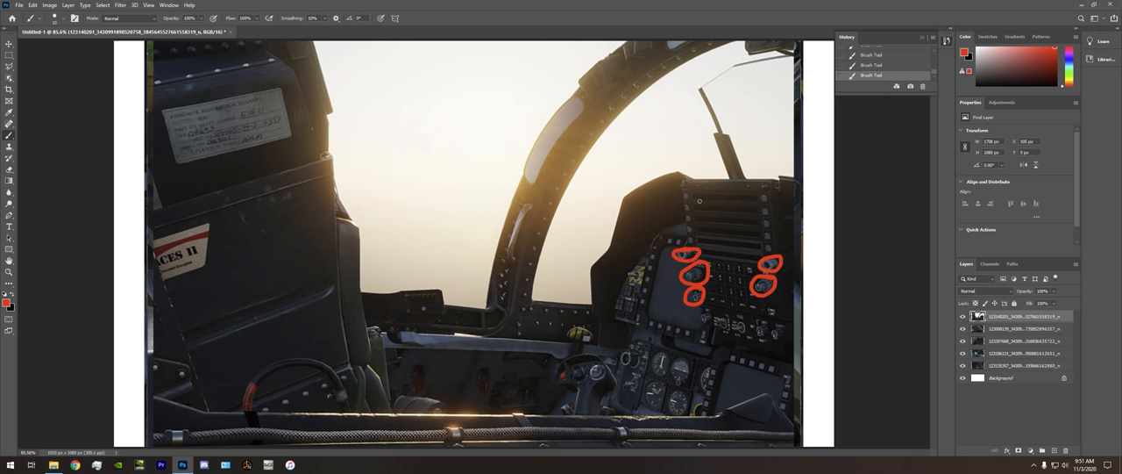
left_click_drag(702, 196, 711, 254)
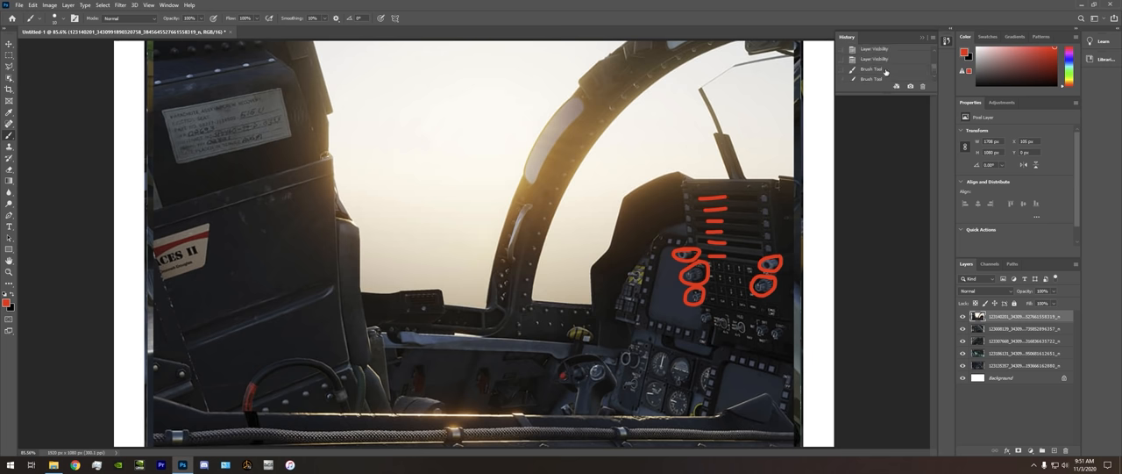
left_click(875, 60)
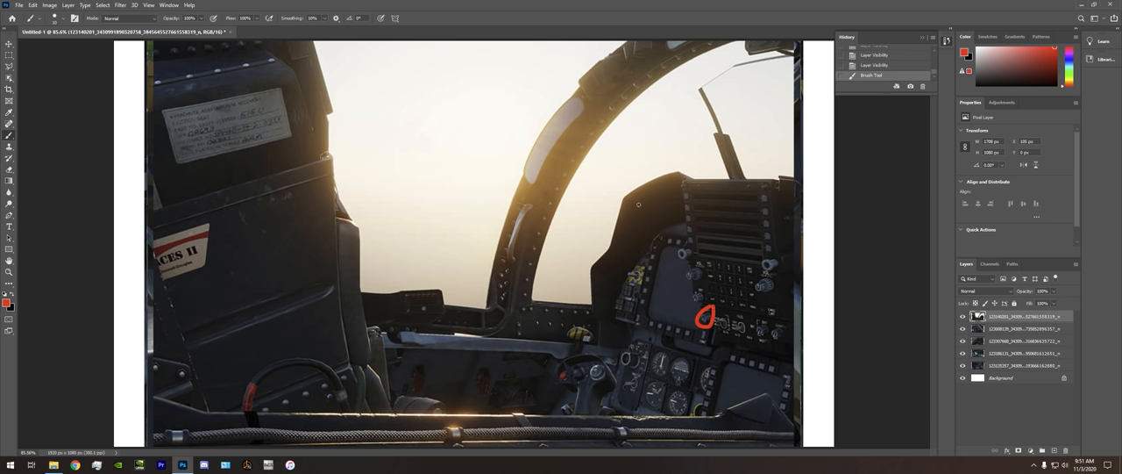
Brush short red strokes near the upper panel and the lower console spot
left_click_drag(758, 104, 752, 133)
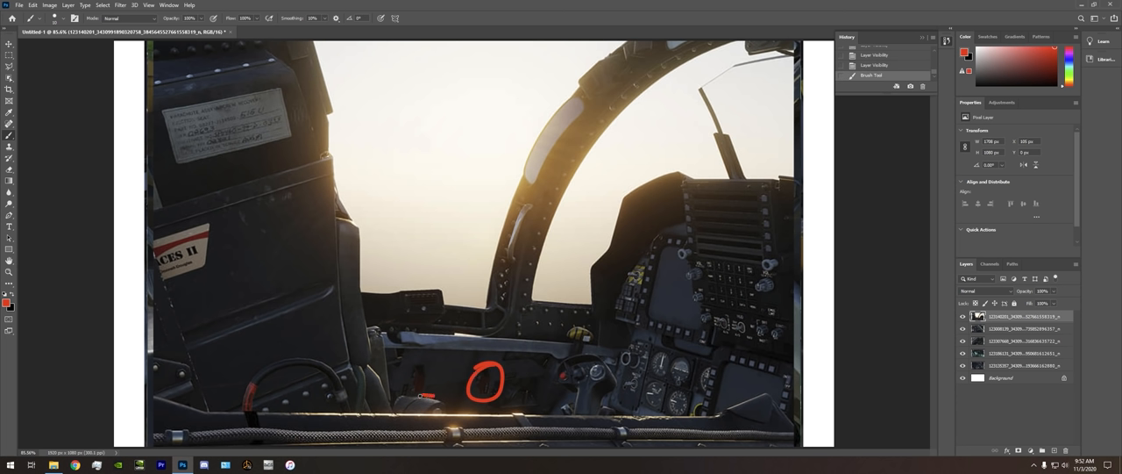
left_click_drag(400, 404, 456, 400)
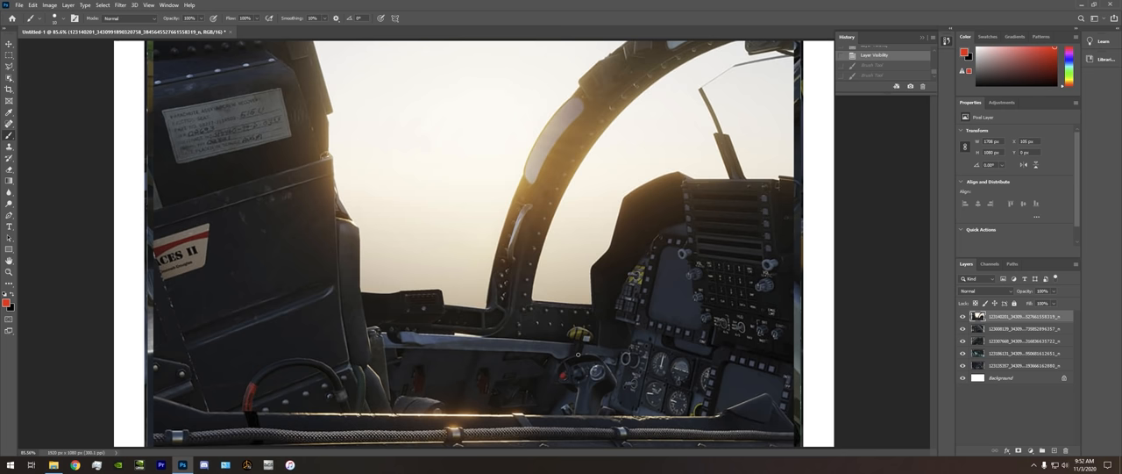
mouse_move(505, 291)
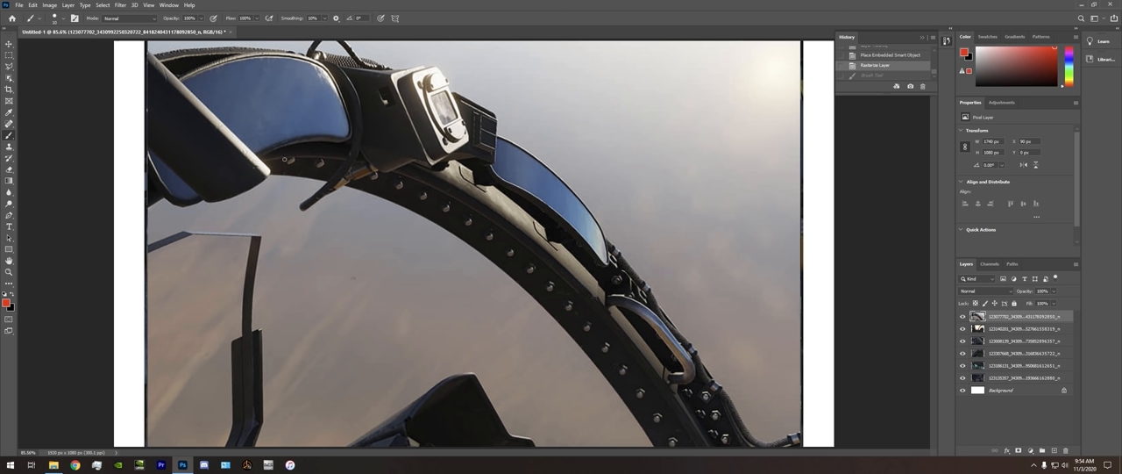
mouse_move(322, 290)
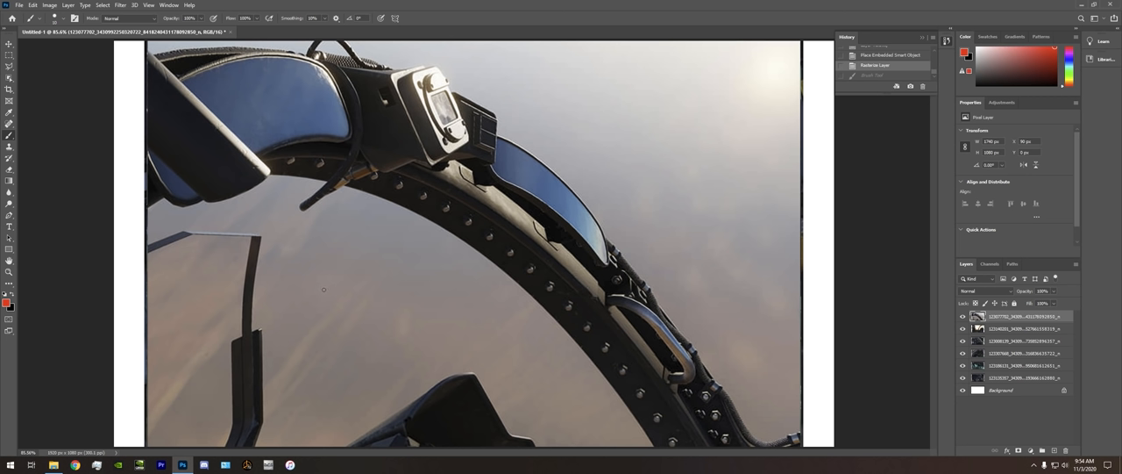
mouse_move(133, 240)
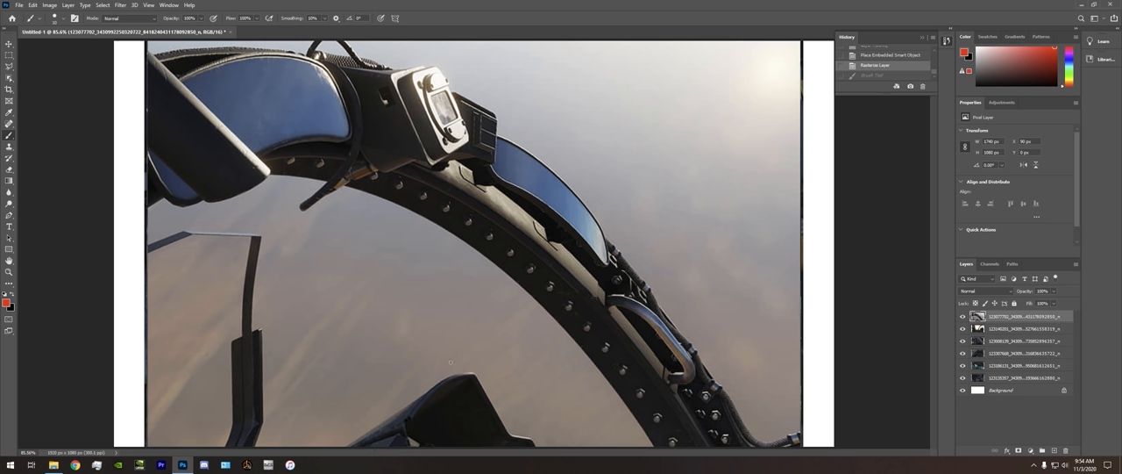
mouse_move(344, 280)
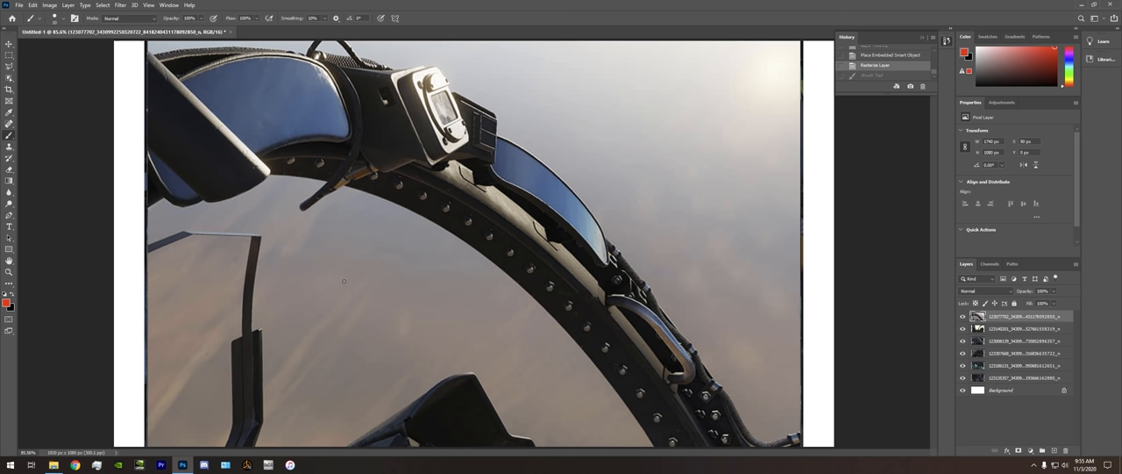
mouse_move(344, 197)
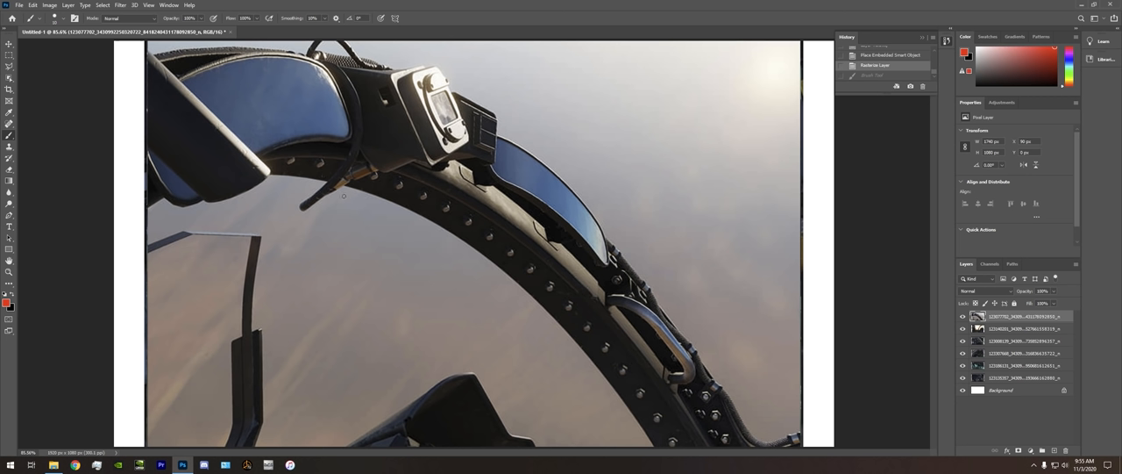
mouse_move(396, 273)
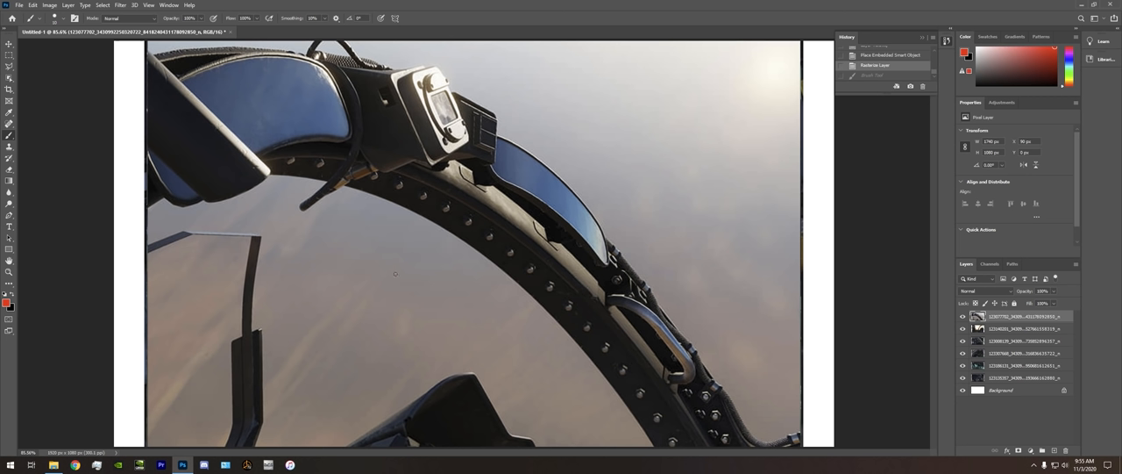
mouse_move(203, 105)
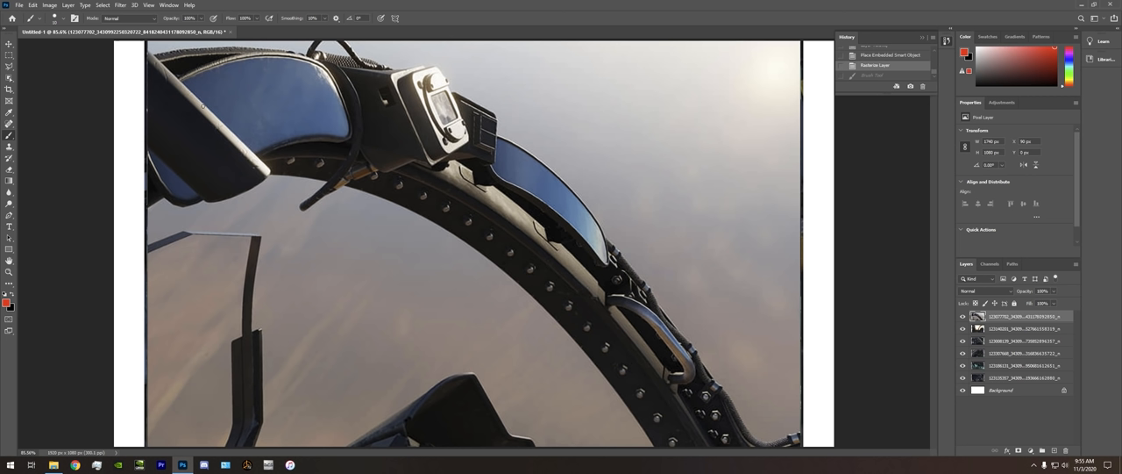
left_click_drag(151, 54, 239, 123)
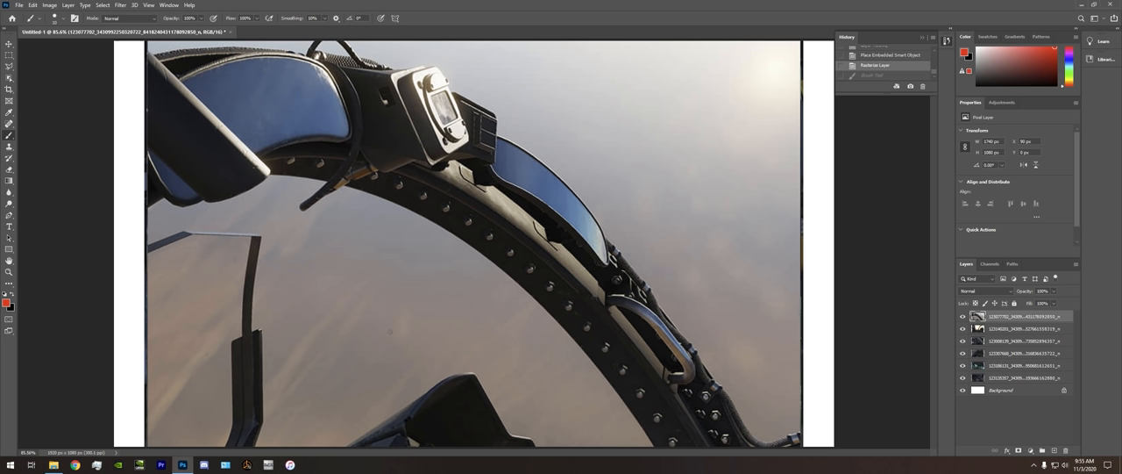
left_click_drag(412, 59, 365, 184)
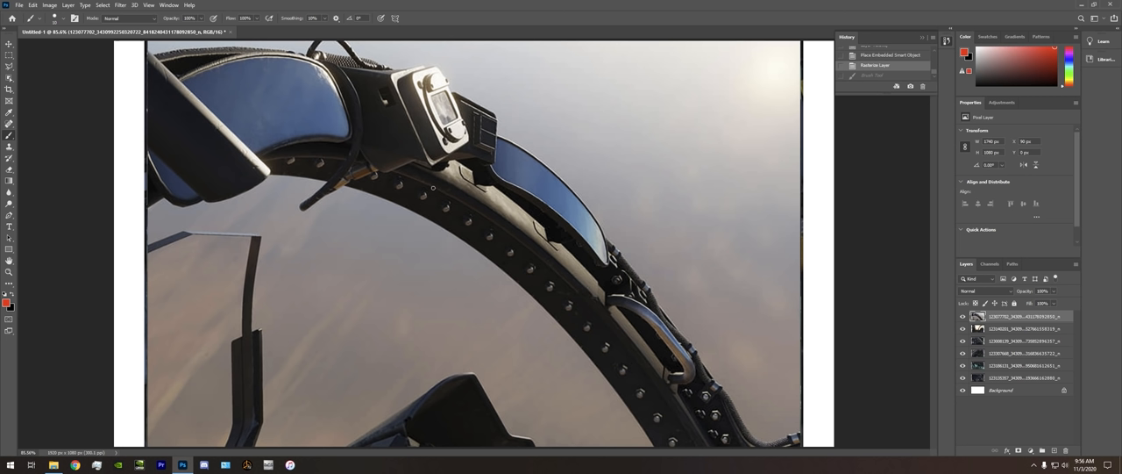
mouse_move(377, 174)
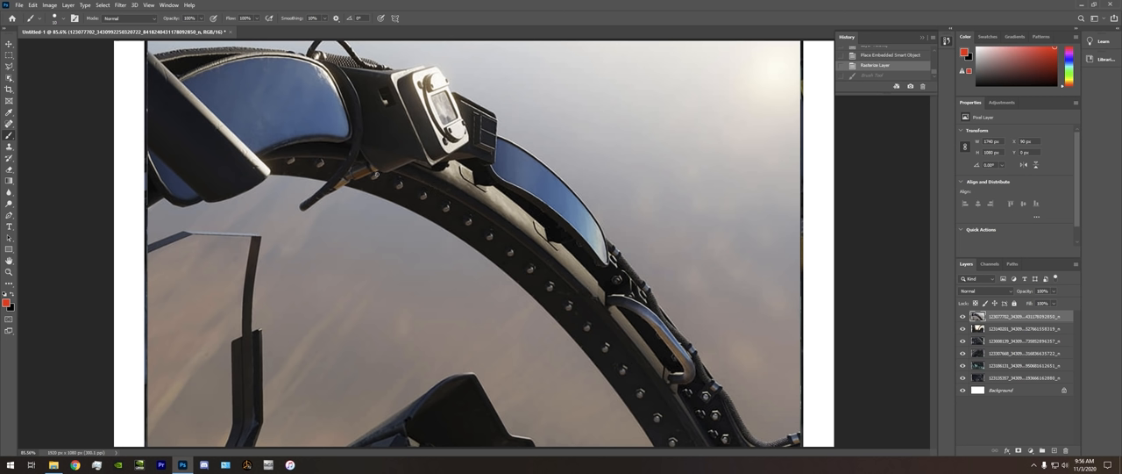
left_click_drag(319, 53, 369, 202)
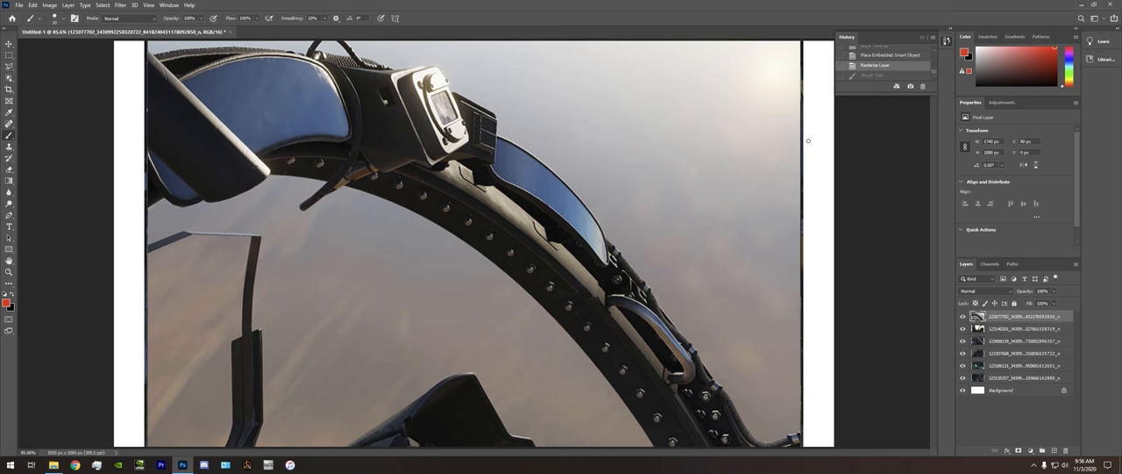
mouse_move(520, 239)
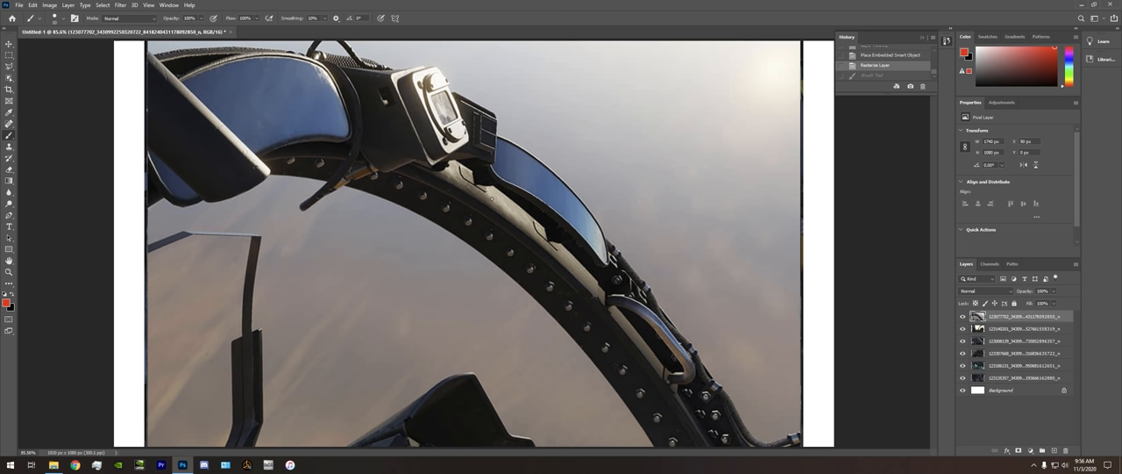
mouse_move(431, 4)
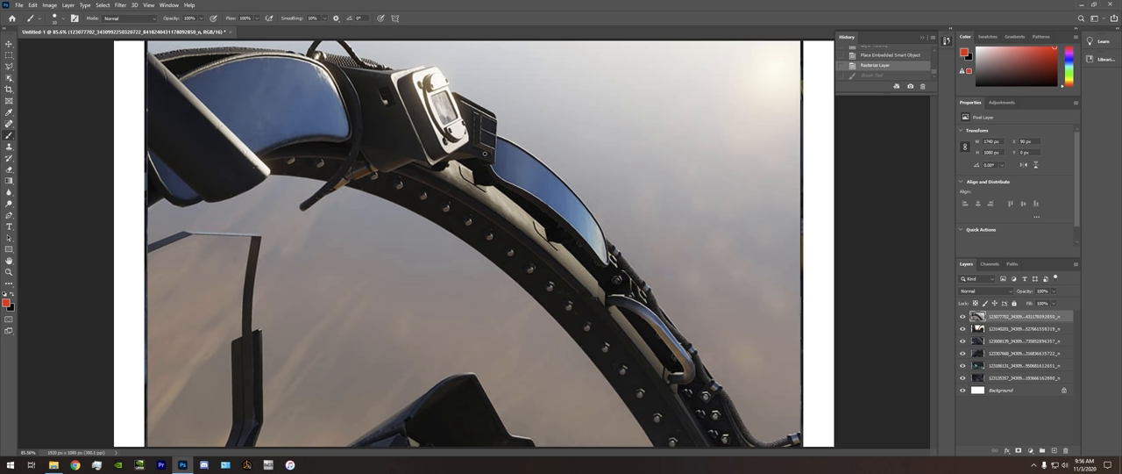
mouse_move(494, 249)
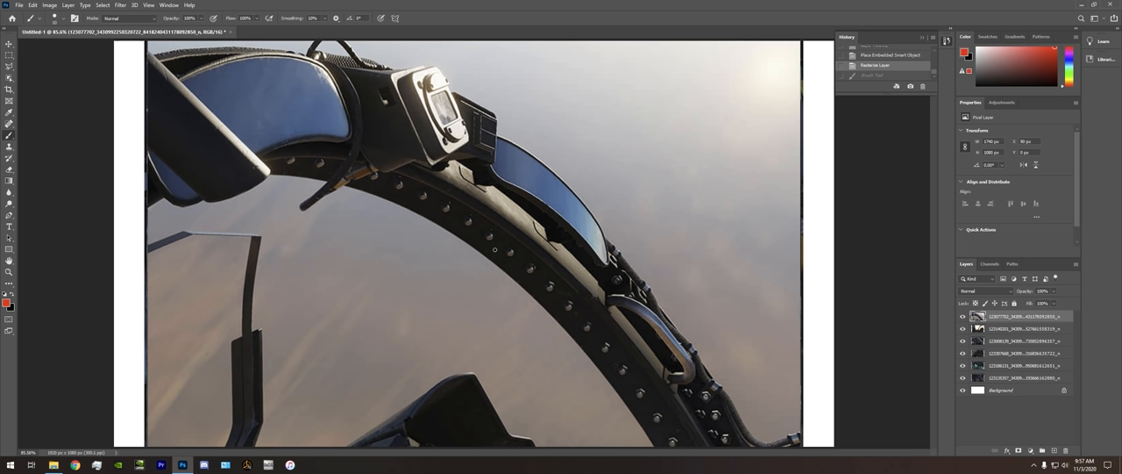
mouse_move(481, 226)
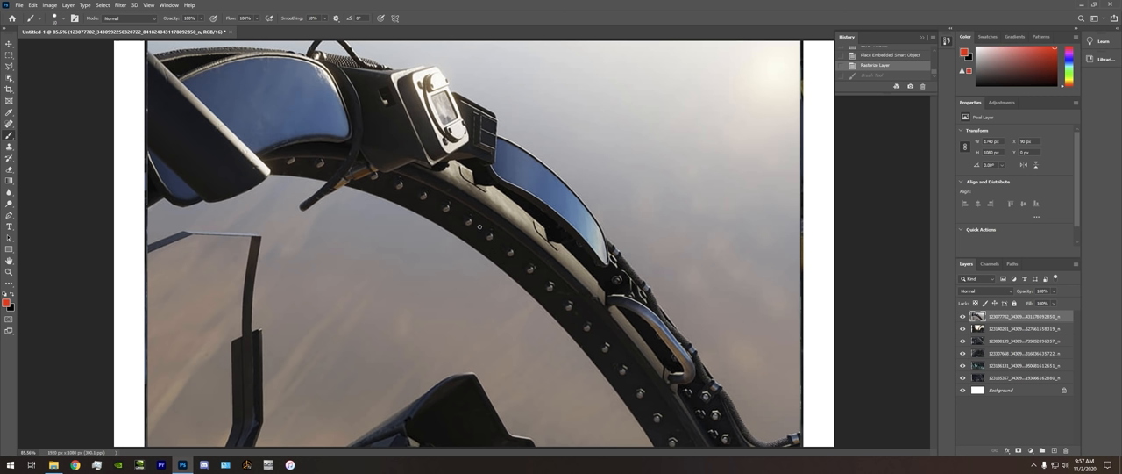
left_click_drag(607, 244, 690, 344)
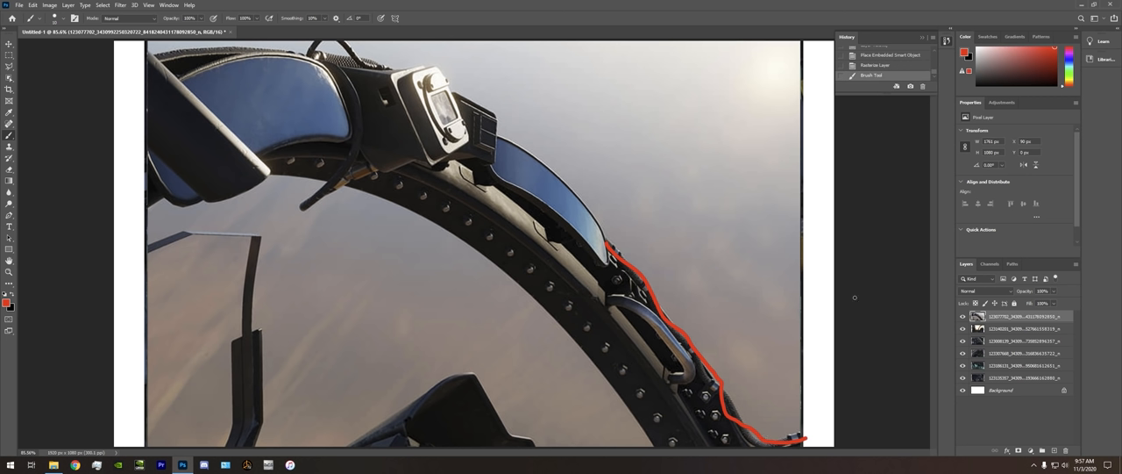
key("ctrl+z")
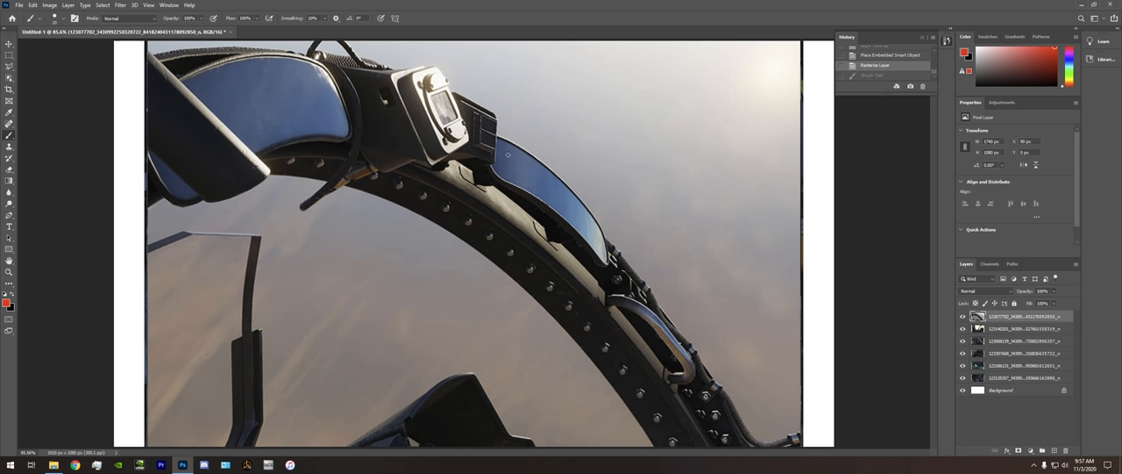
mouse_move(470, 163)
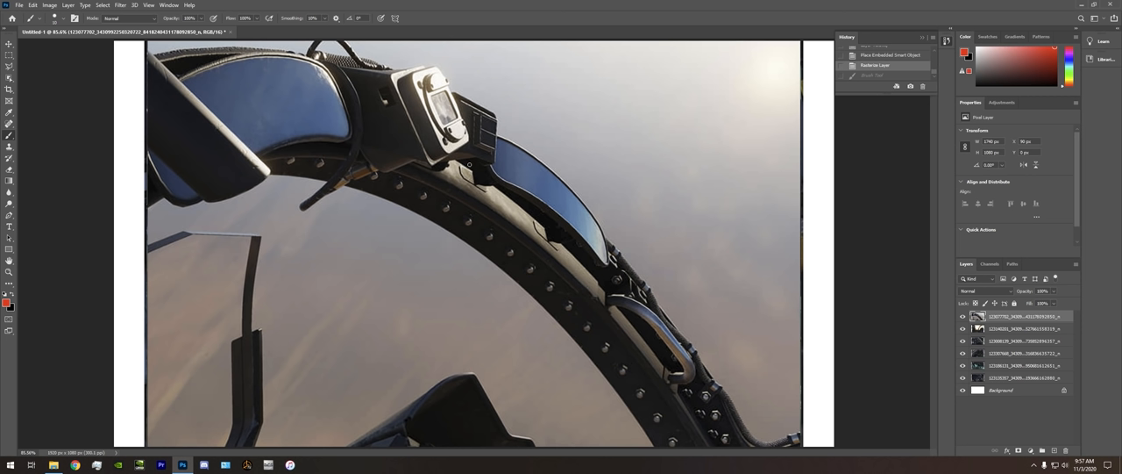
left_click_drag(477, 109, 477, 161)
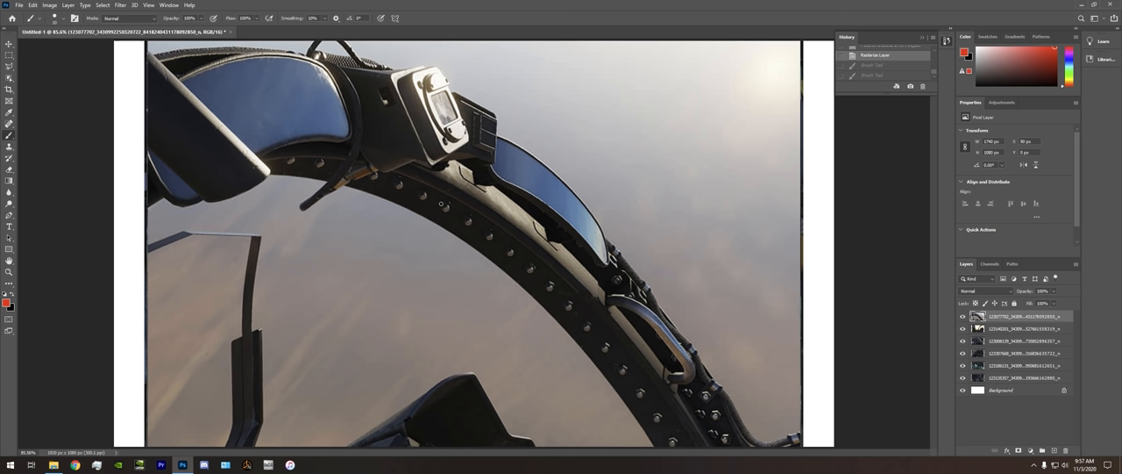
mouse_move(439, 265)
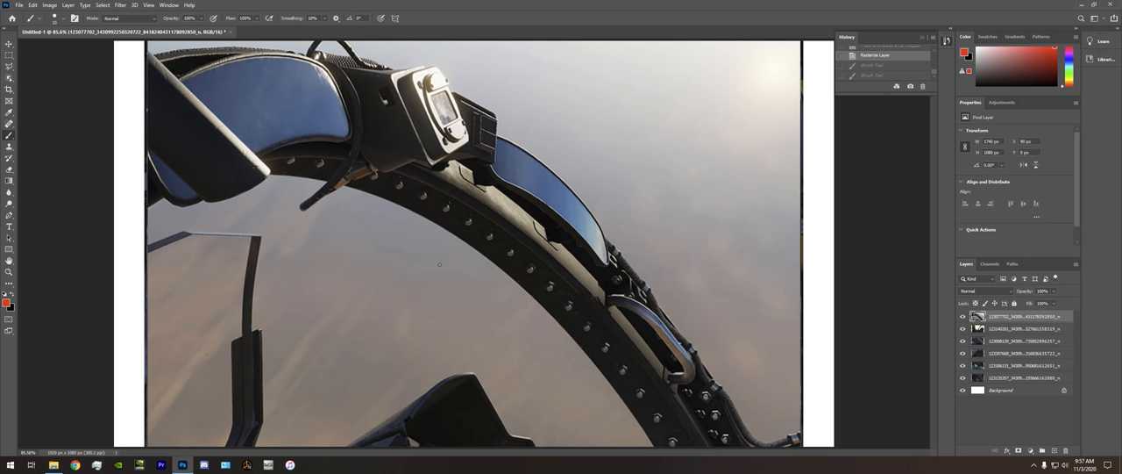
mouse_move(528, 235)
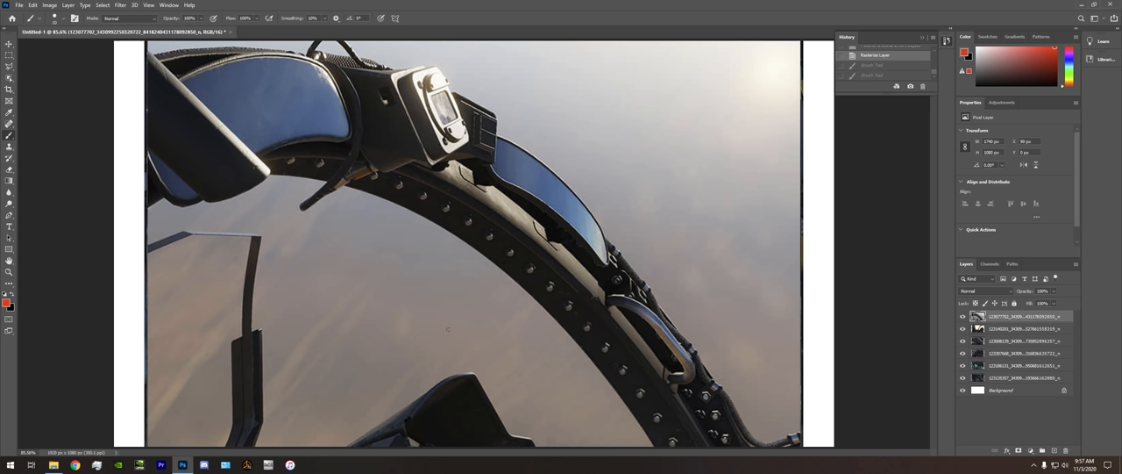
mouse_move(503, 287)
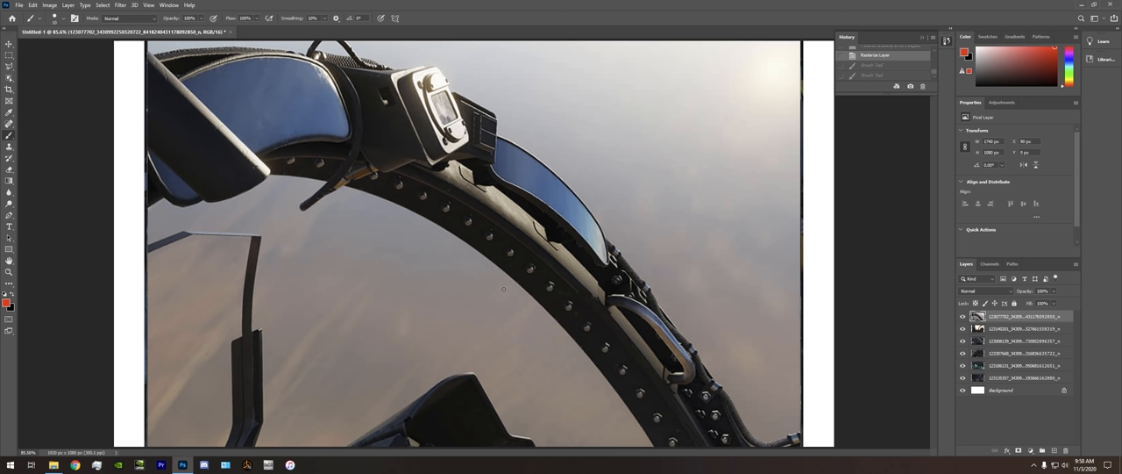
mouse_move(305, 255)
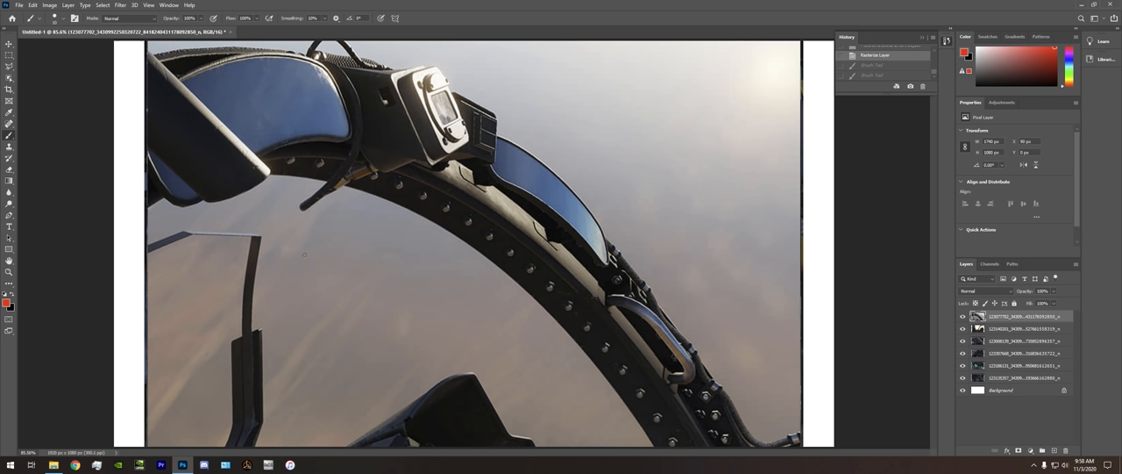
mouse_move(456, 291)
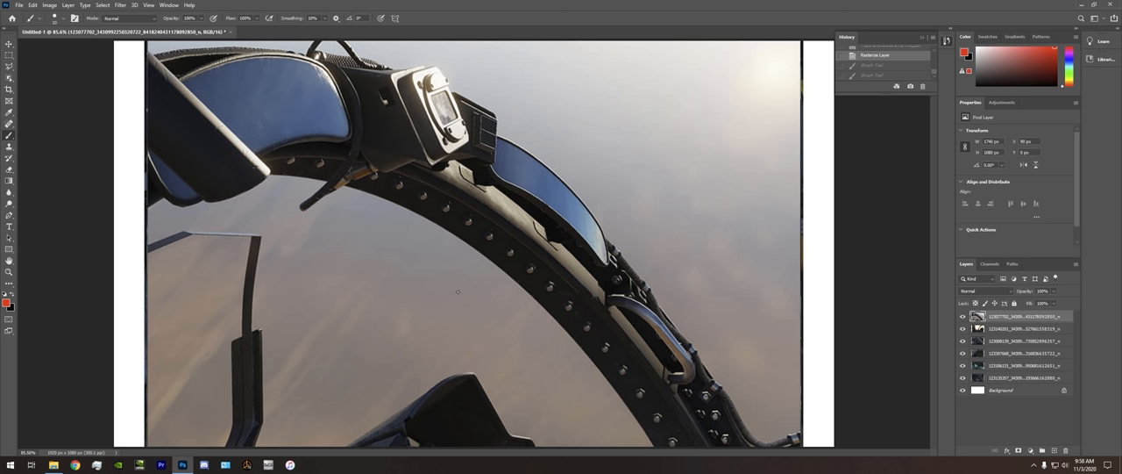